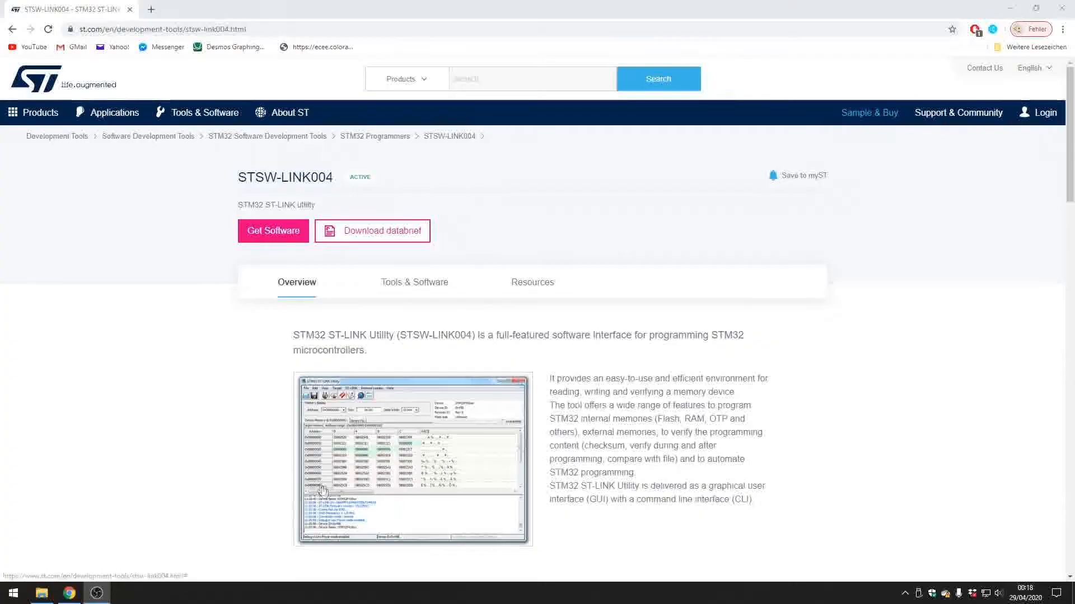
Launch STM32 ST-LINK Utility.exe from the install folder.
{"action": "scroll", "scroll_direction": "down", "scroll_amount": 3}
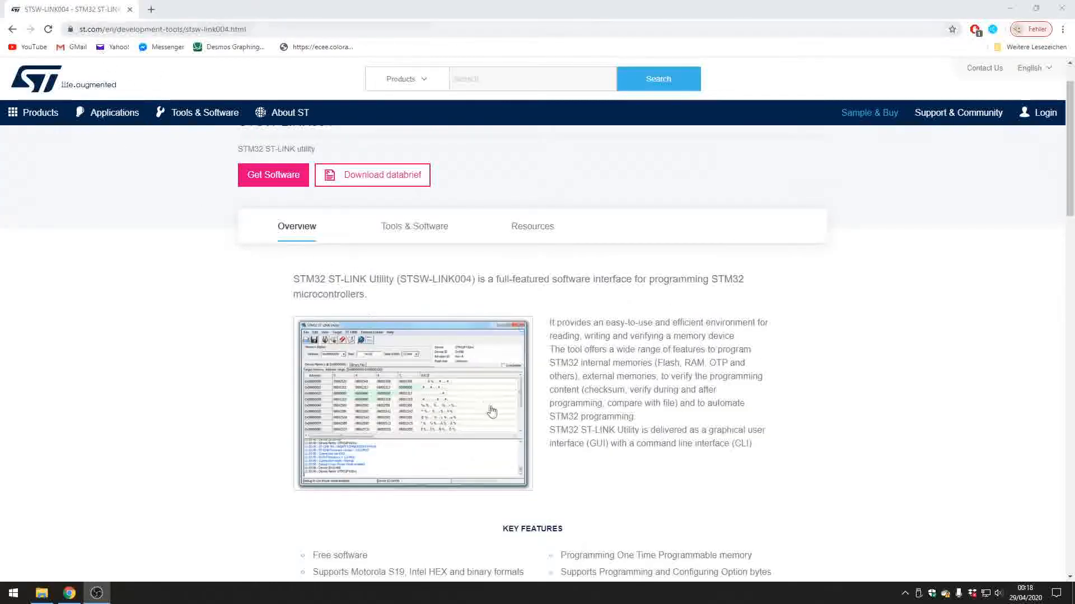
{"action": "mouse_move", "coordinate": [446, 403]}
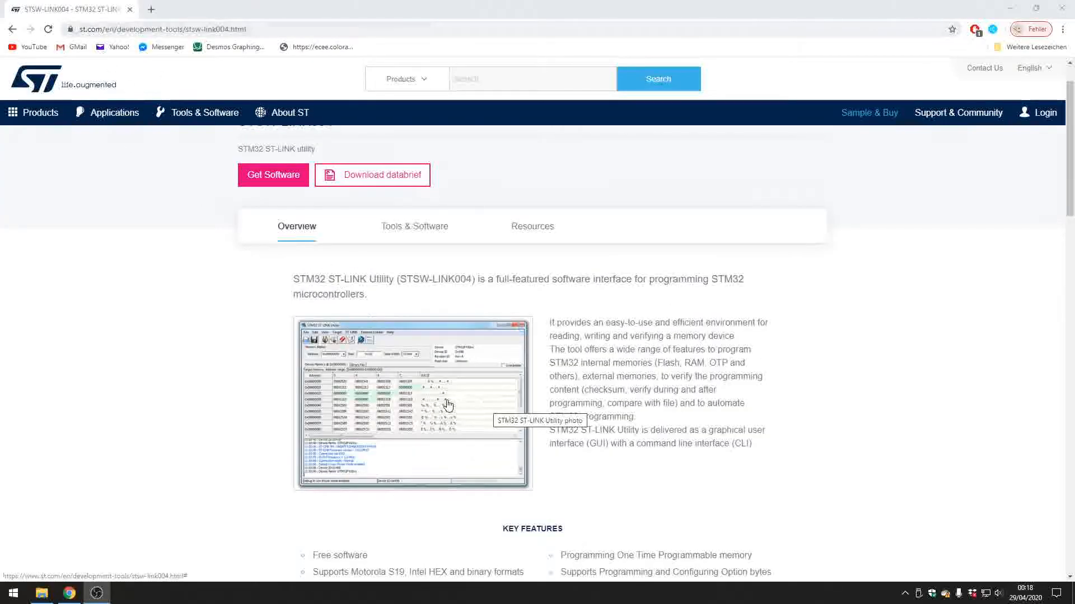
{"action": "mouse_move", "coordinate": [221, 373]}
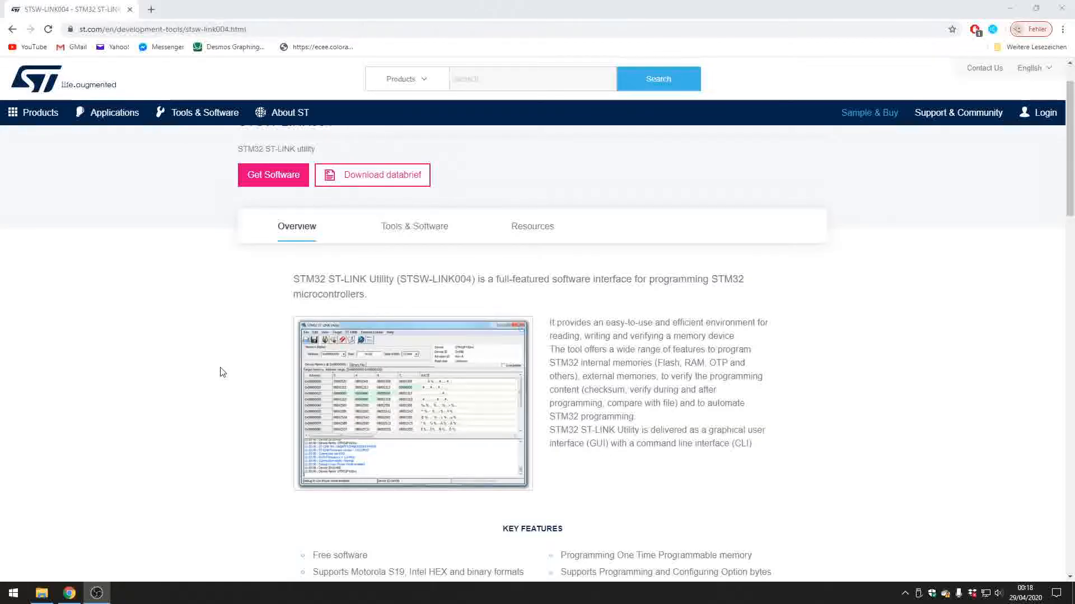
{"action": "mouse_move", "coordinate": [77, 559]}
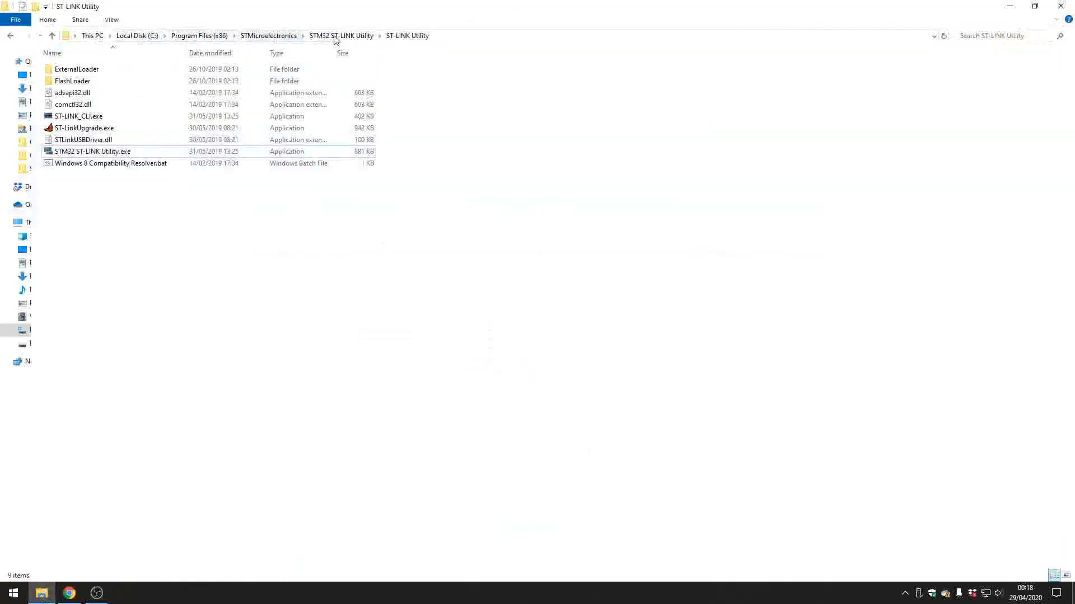
{"action": "left_click", "coordinate": [92, 152]}
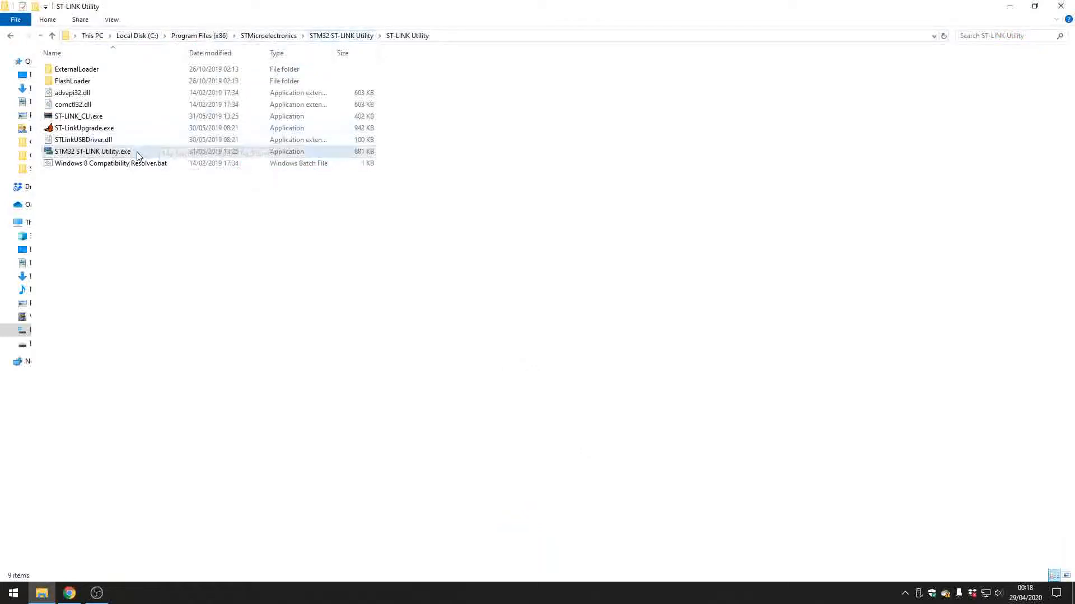
{"action": "double_click", "coordinate": [93, 151]}
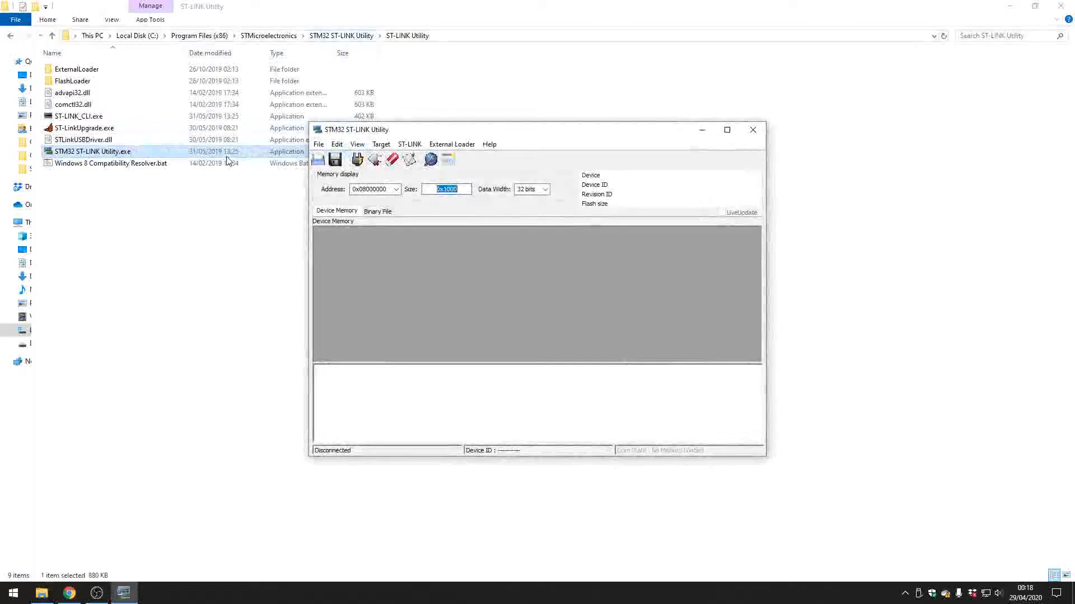
{"action": "mouse_move", "coordinate": [235, 162]}
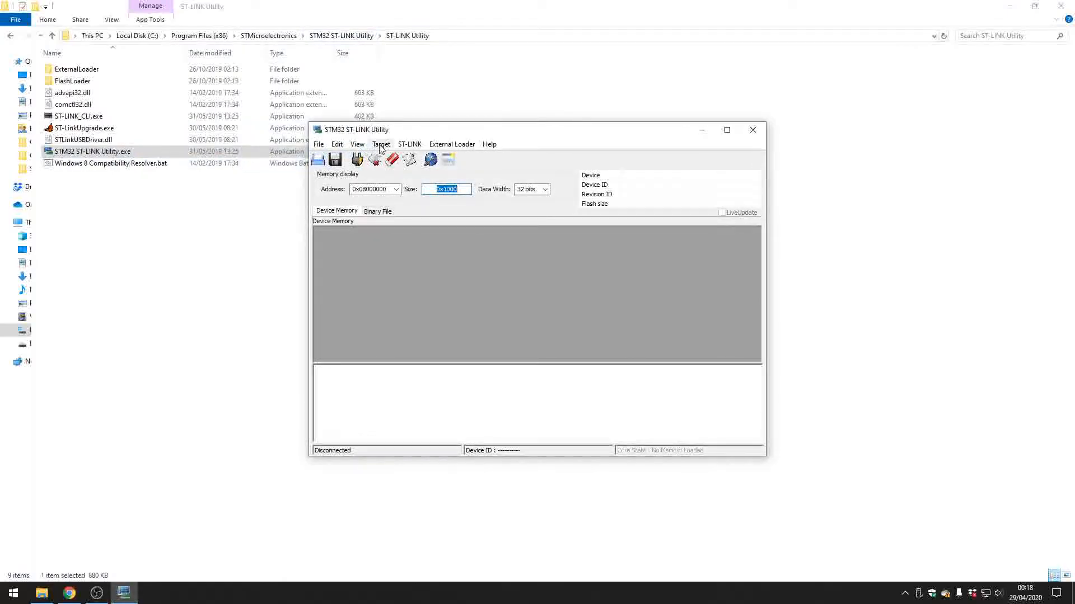
Connect to the STM32F405xx/F407xx target via Target > Connect to read its flash memory.
{"action": "left_click", "coordinate": [381, 144]}
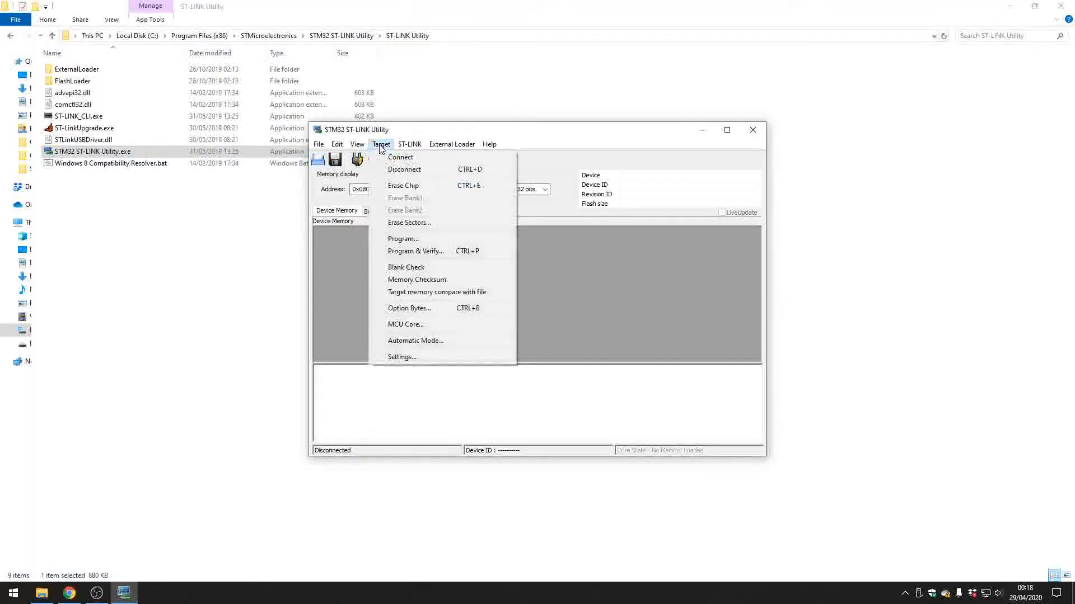
{"action": "left_click", "coordinate": [400, 157]}
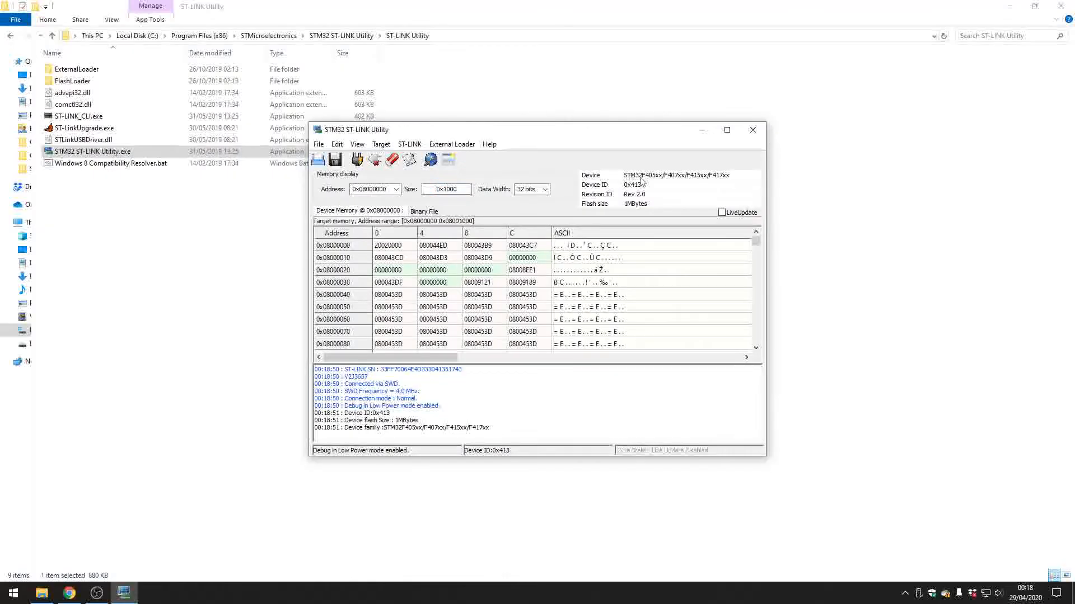
{"action": "mouse_move", "coordinate": [651, 183]}
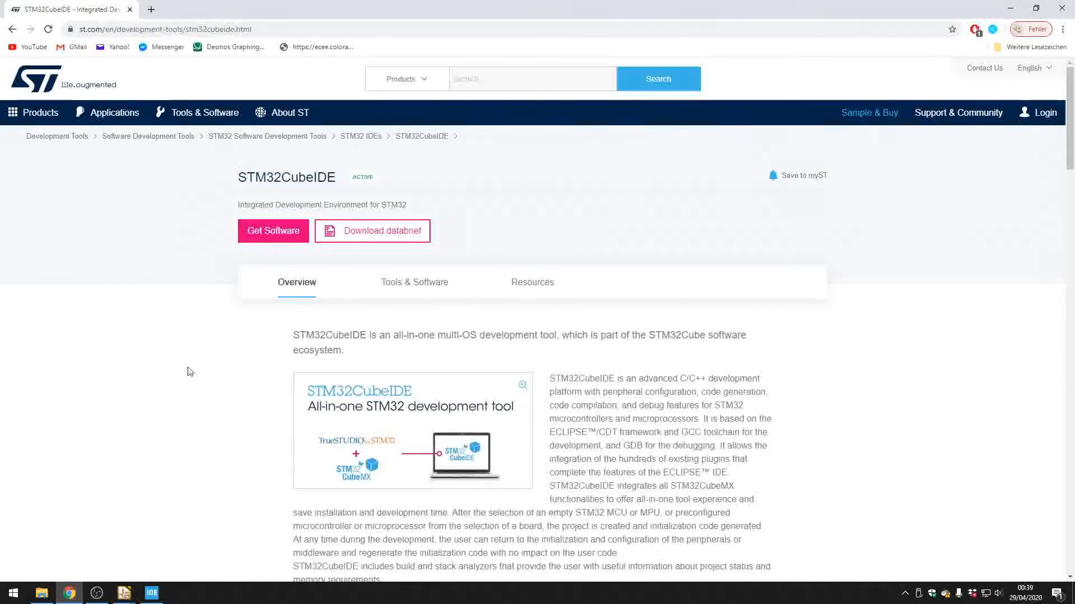
{"action": "mouse_move", "coordinate": [245, 419]}
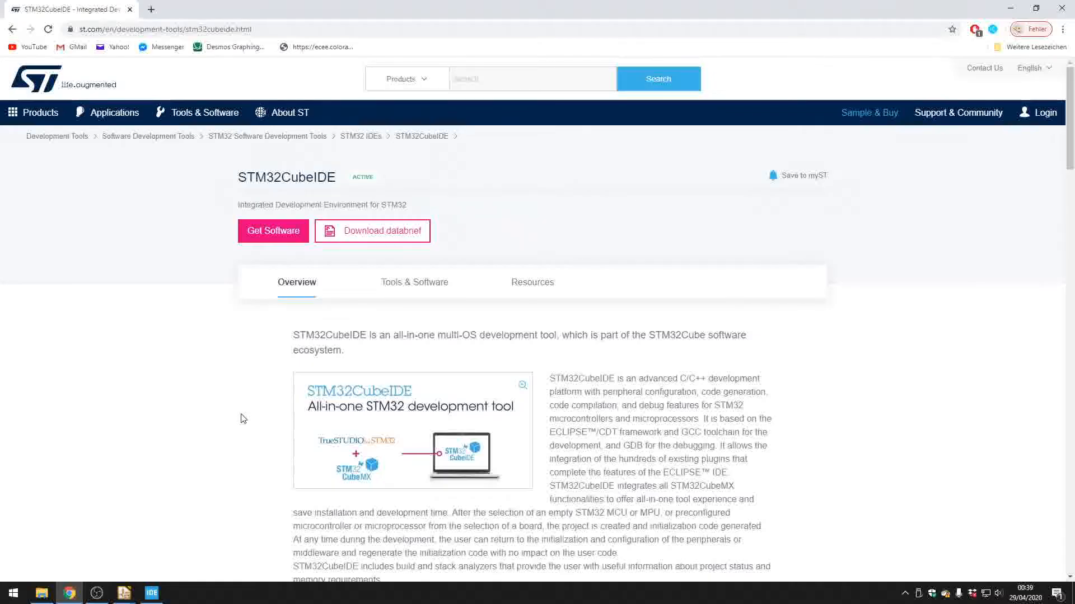
{"action": "mouse_move", "coordinate": [247, 260]}
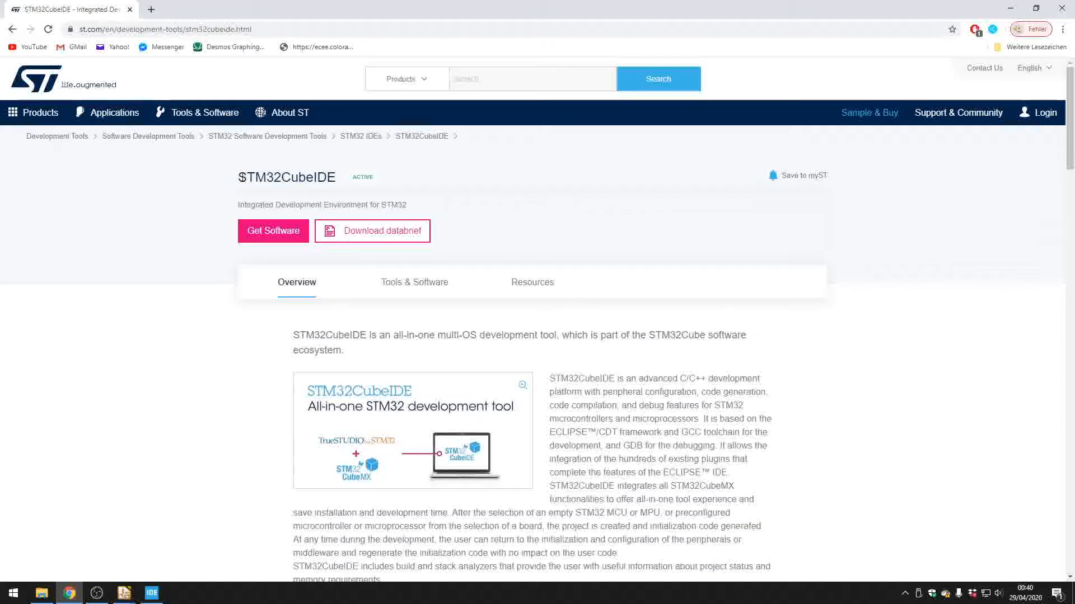
Switch from Chrome to the empty STM32CubeIDE workspace via the taskbar icon.
{"action": "left_click", "coordinate": [152, 592]}
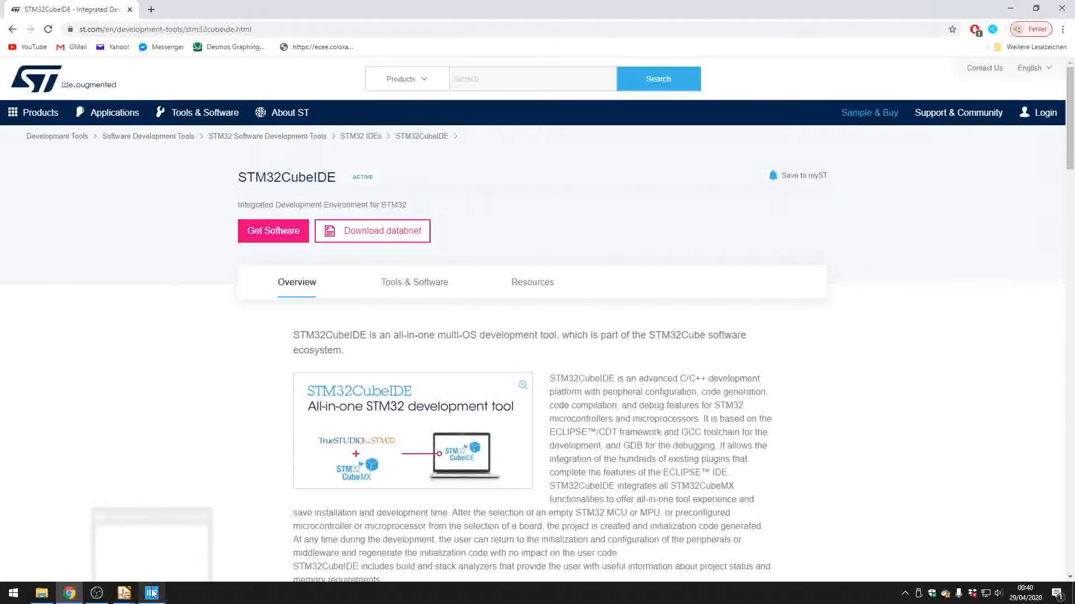
{"action": "left_click", "coordinate": [152, 593]}
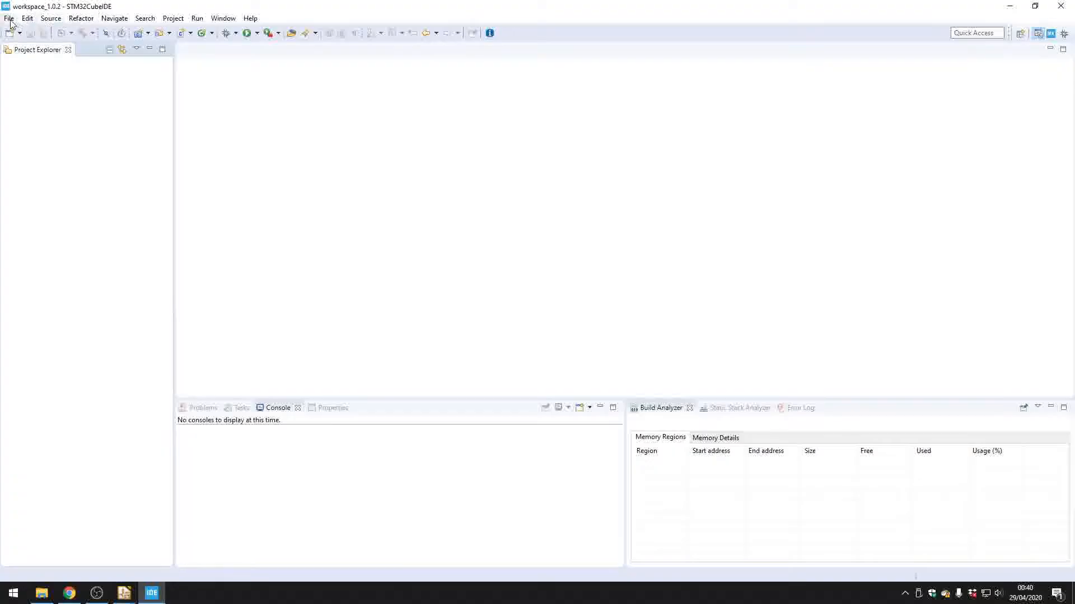
Start a new STM32 project targeting the STM32F405RG microcontroller.
{"action": "left_click", "coordinate": [9, 17]}
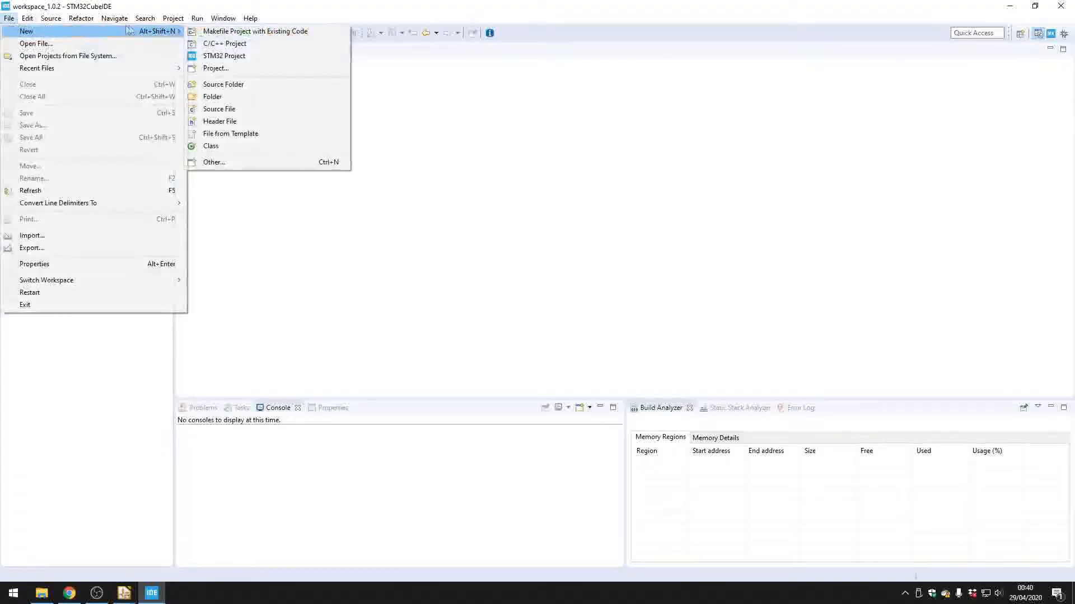
{"action": "left_click", "coordinate": [223, 56]}
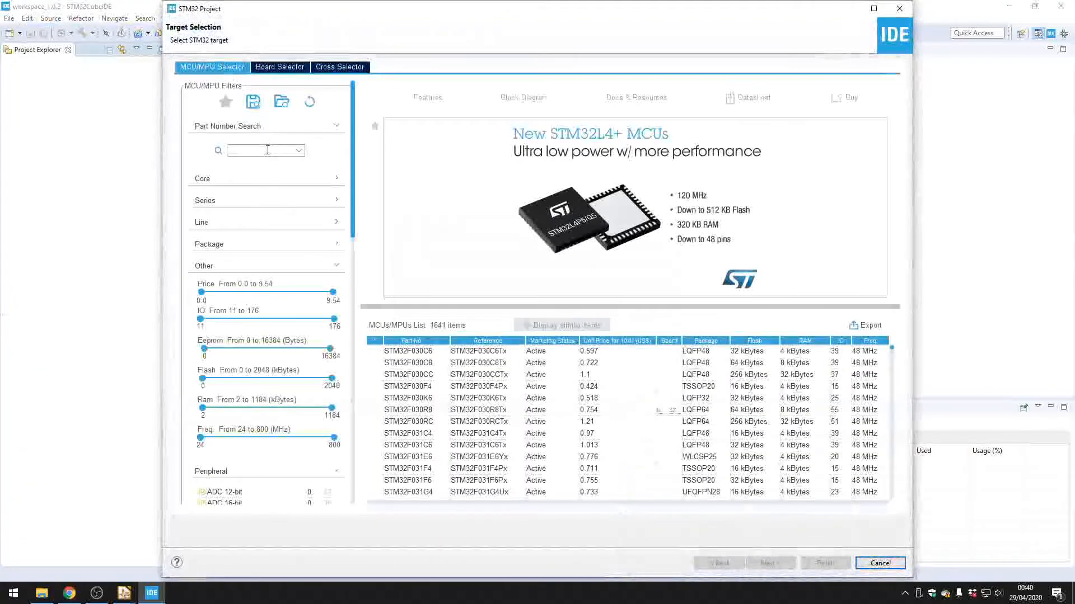
{"action": "type", "text": "st"}
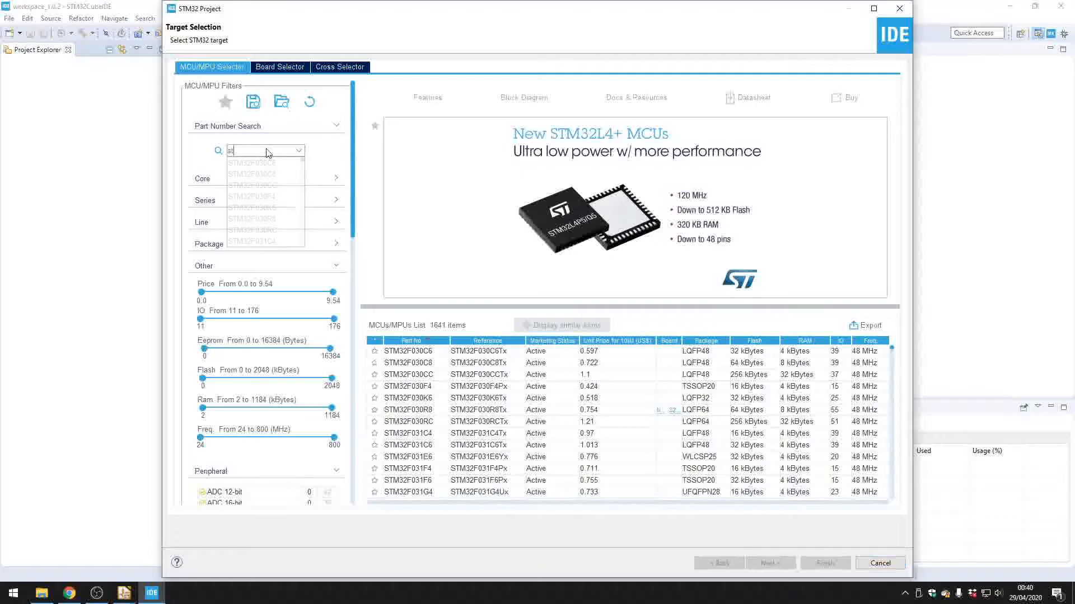
{"action": "type", "text": "stm32f405rg"}
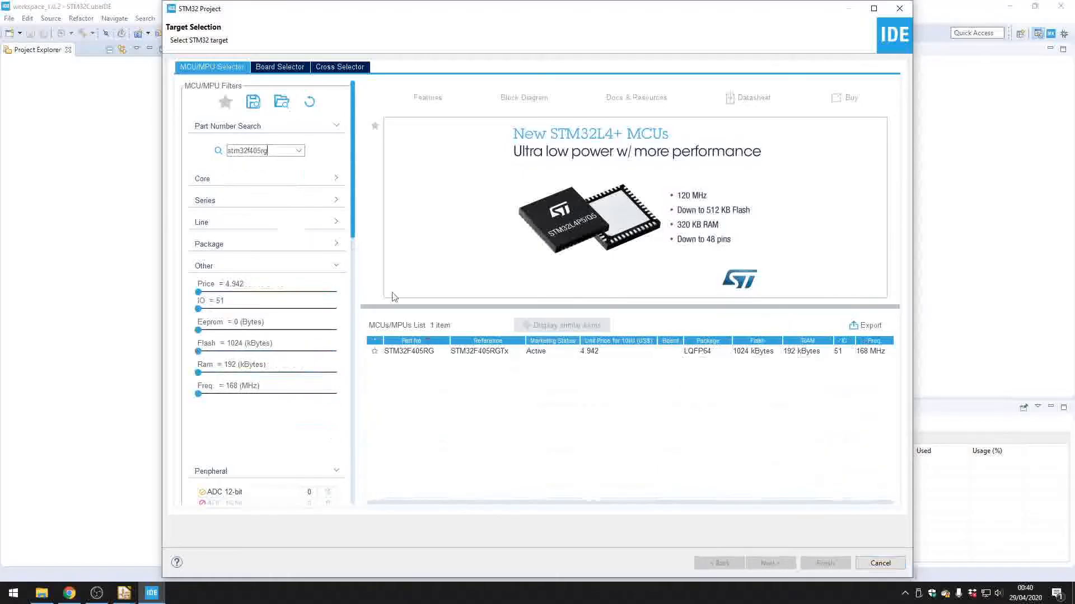
{"action": "left_click", "coordinate": [408, 351]}
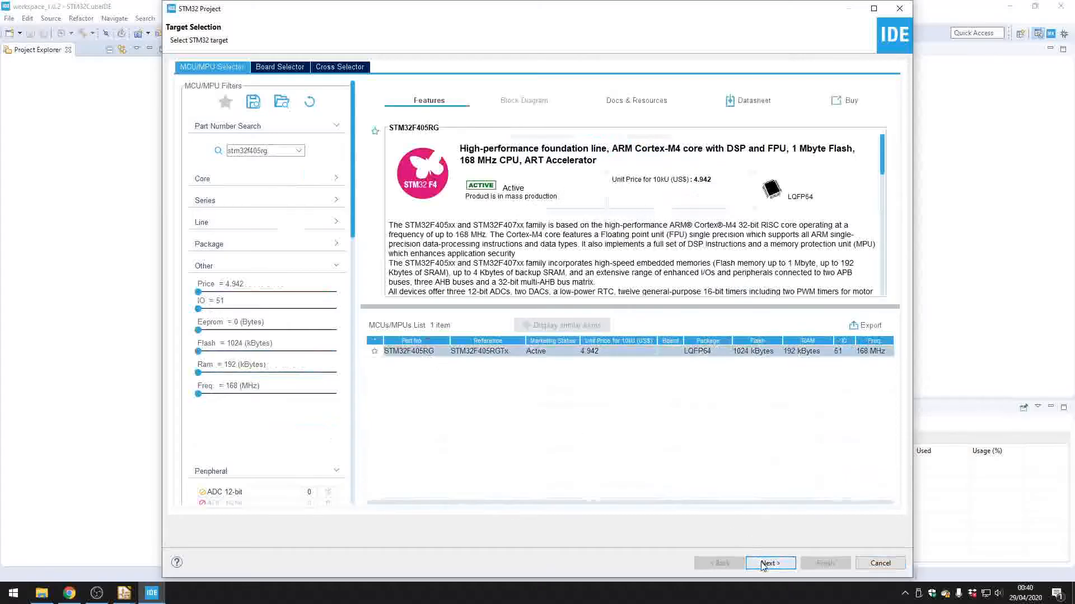
{"action": "left_click", "coordinate": [769, 562]}
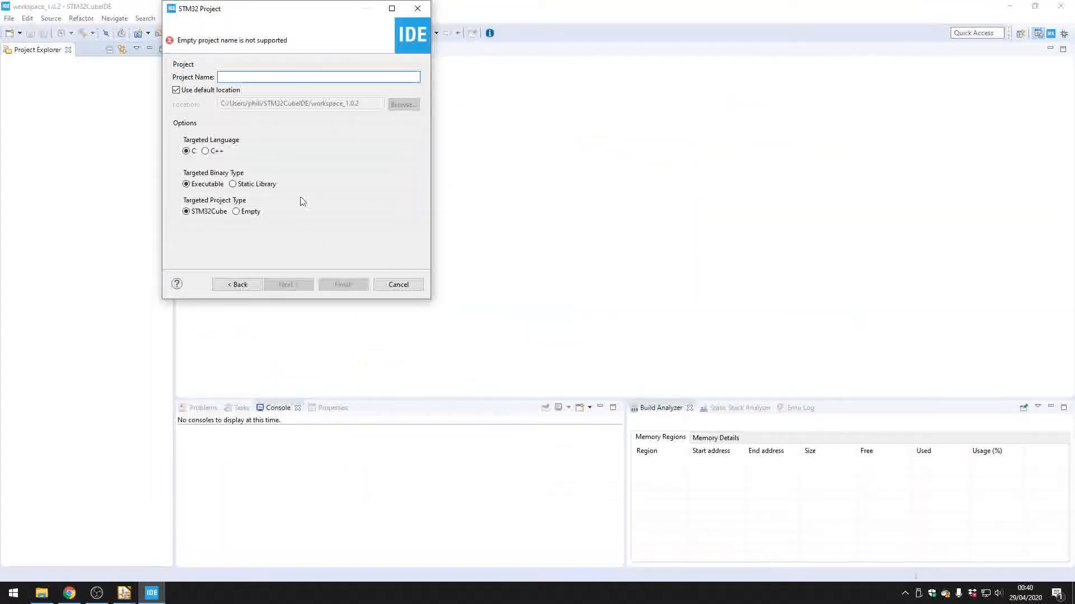
Name the project STM32_Test, finish creation and accept the device configuration perspective.
{"action": "left_click", "coordinate": [318, 77]}
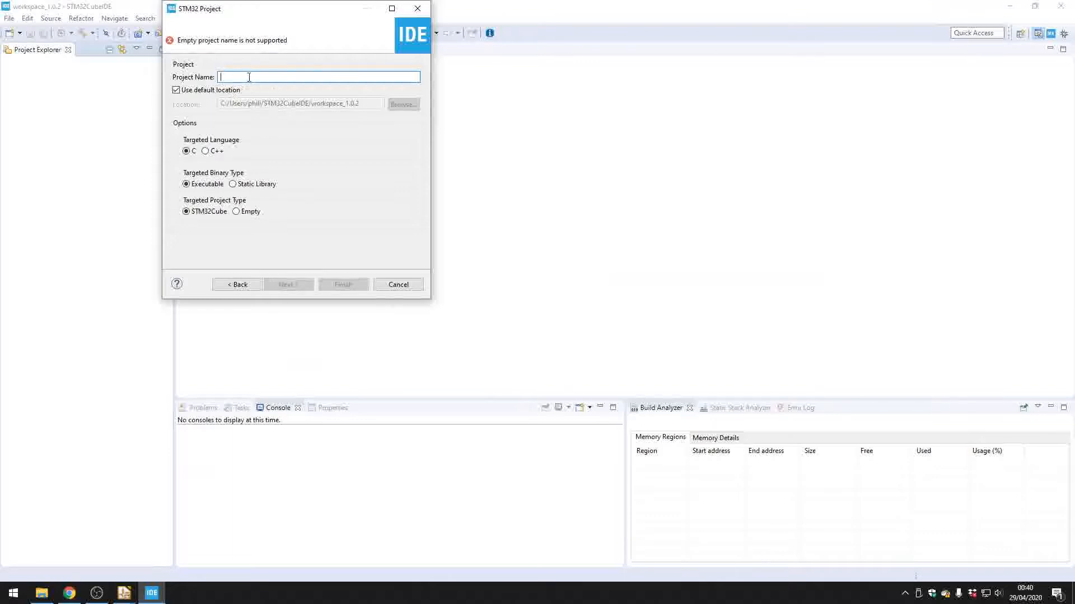
{"action": "type", "text": "STM32_Test"}
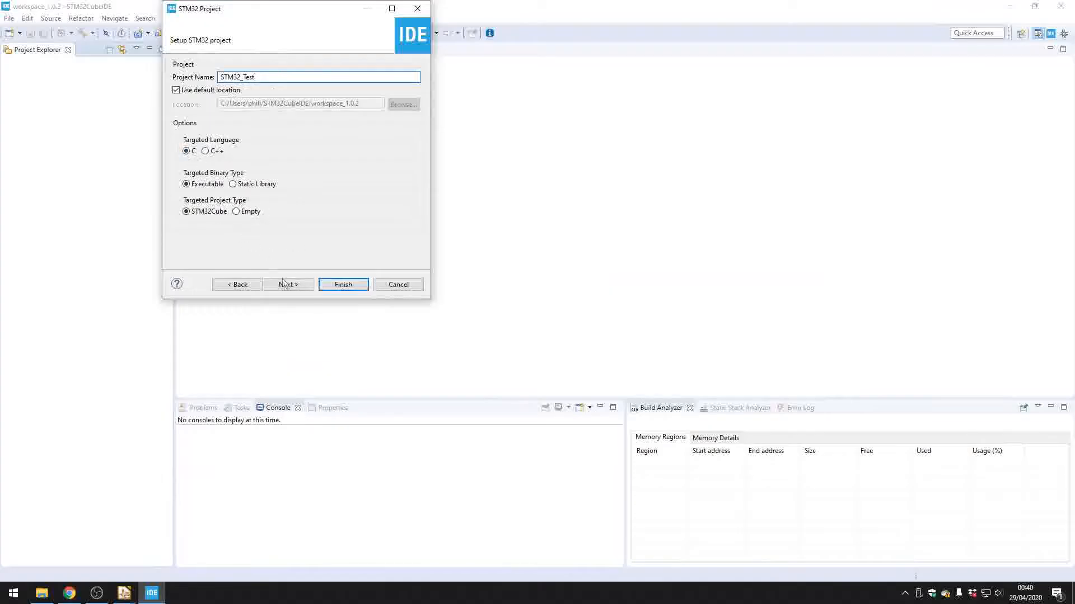
{"action": "left_click", "coordinate": [287, 284]}
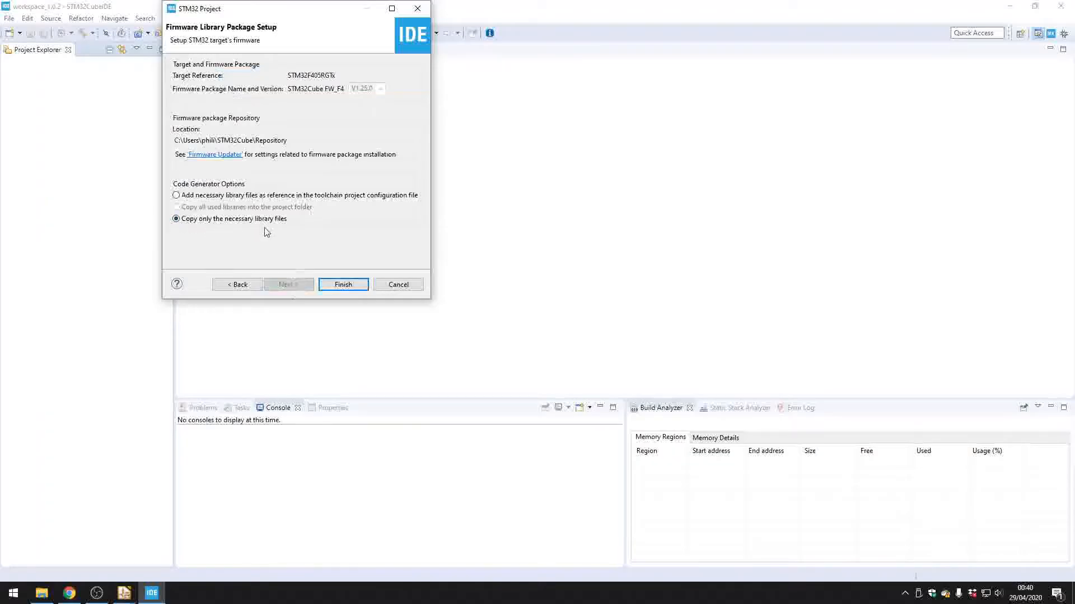
{"action": "left_click", "coordinate": [343, 285]}
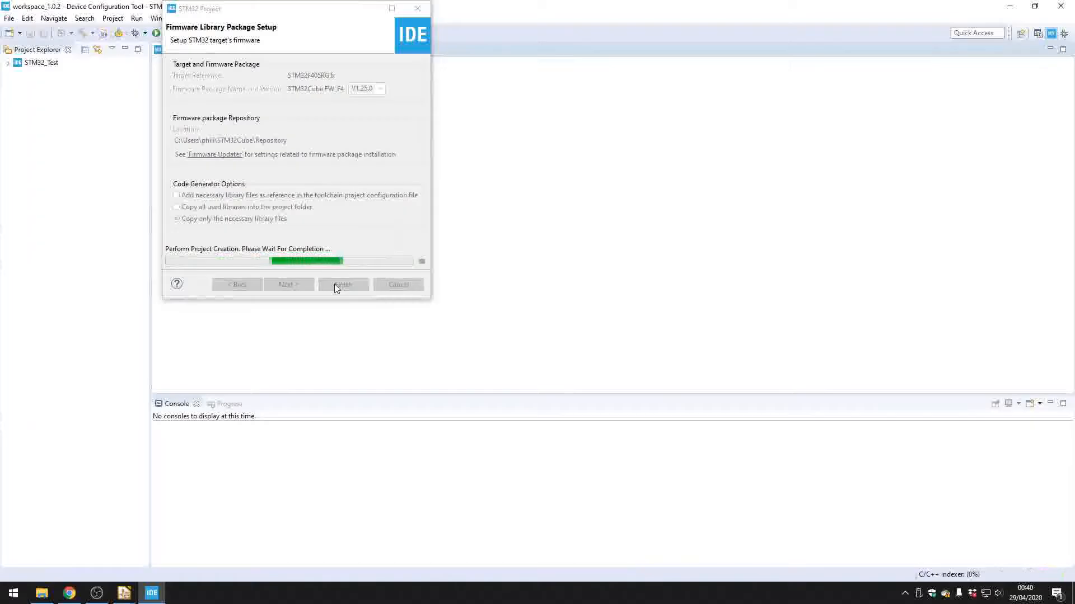
{"action": "left_click", "coordinate": [342, 285]}
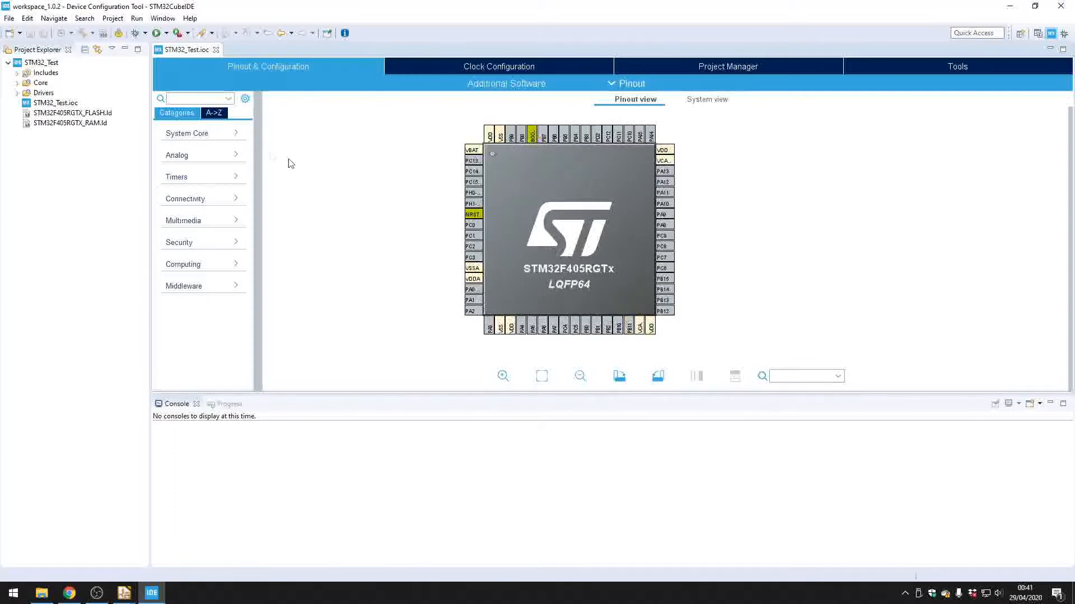
Set the SYS debug interface under System Core to Serial Wire.
{"action": "left_click", "coordinate": [203, 133]}
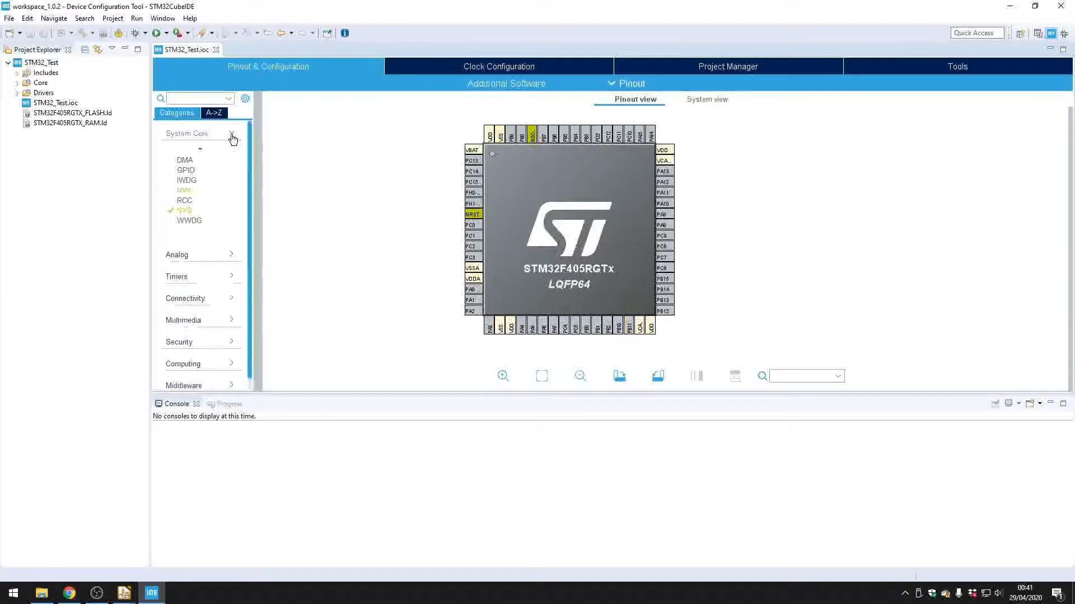
{"action": "left_click", "coordinate": [184, 211]}
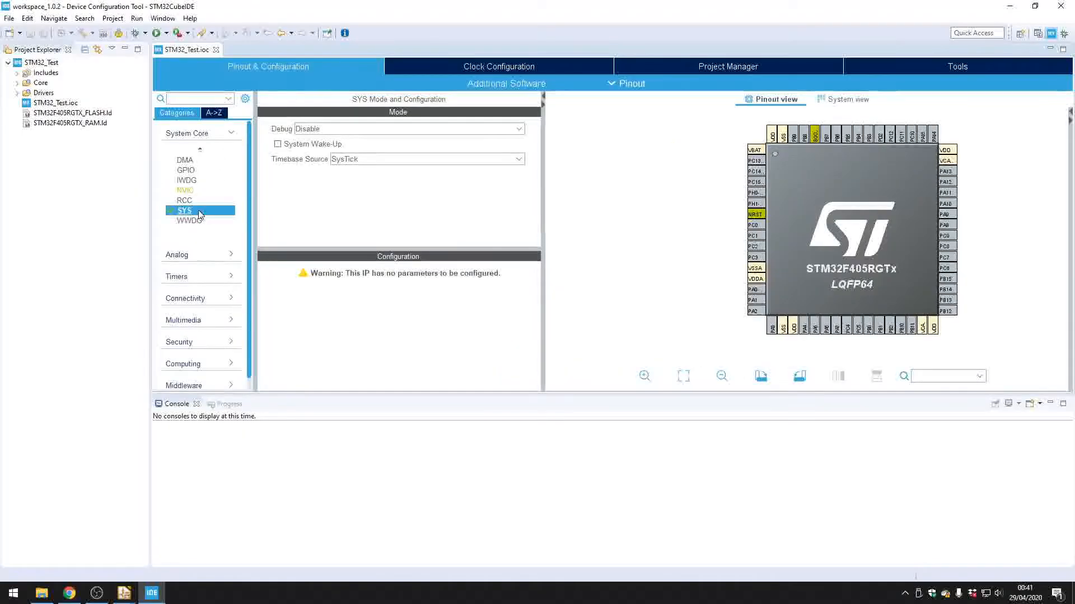
{"action": "mouse_move", "coordinate": [368, 135]}
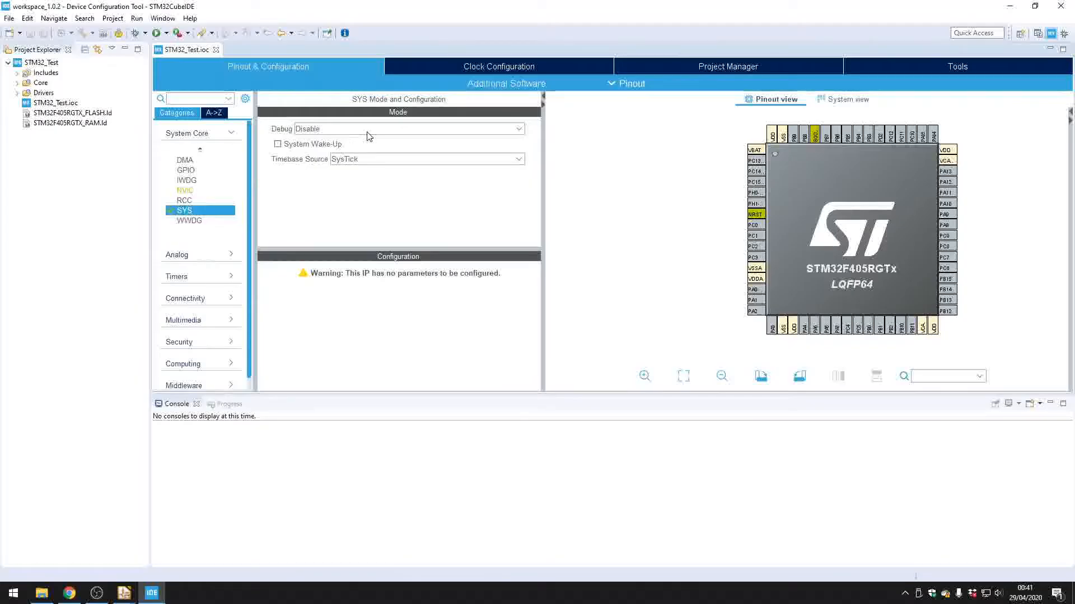
{"action": "left_click", "coordinate": [408, 128]}
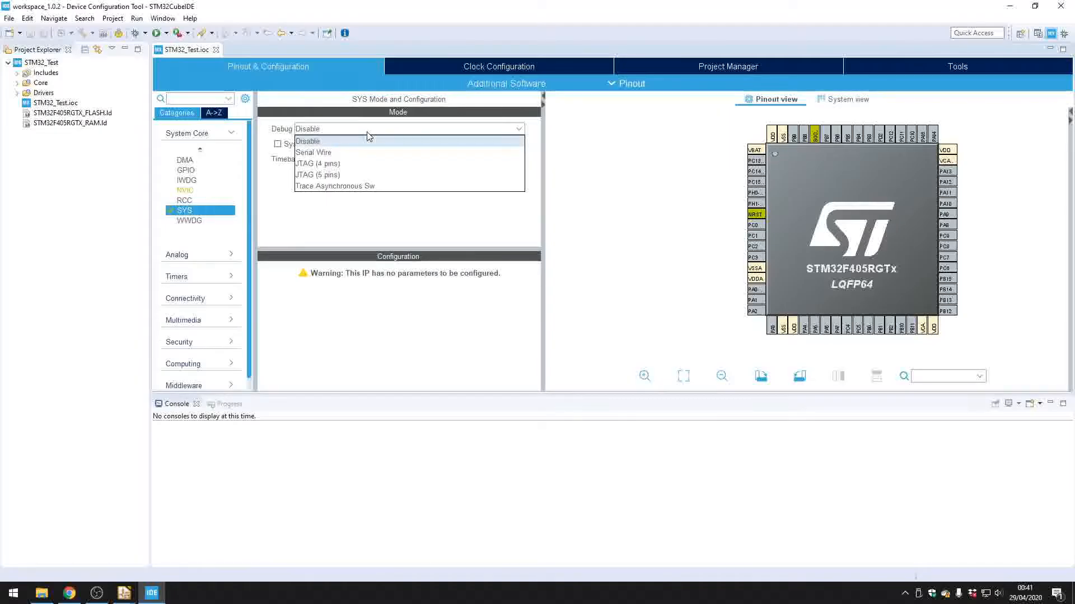
{"action": "mouse_move", "coordinate": [336, 153]}
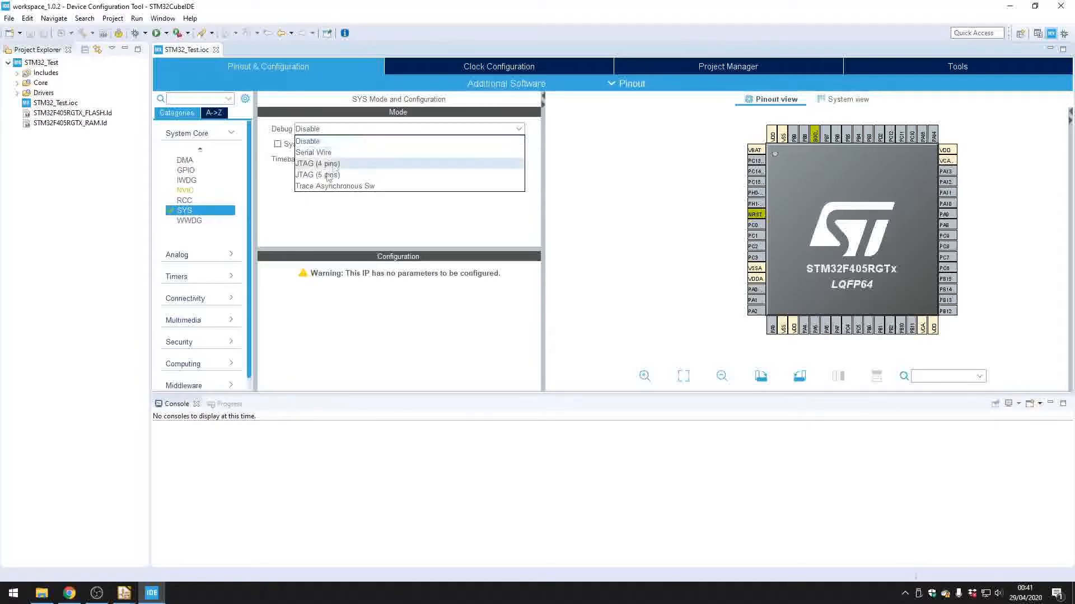
{"action": "mouse_move", "coordinate": [323, 179]}
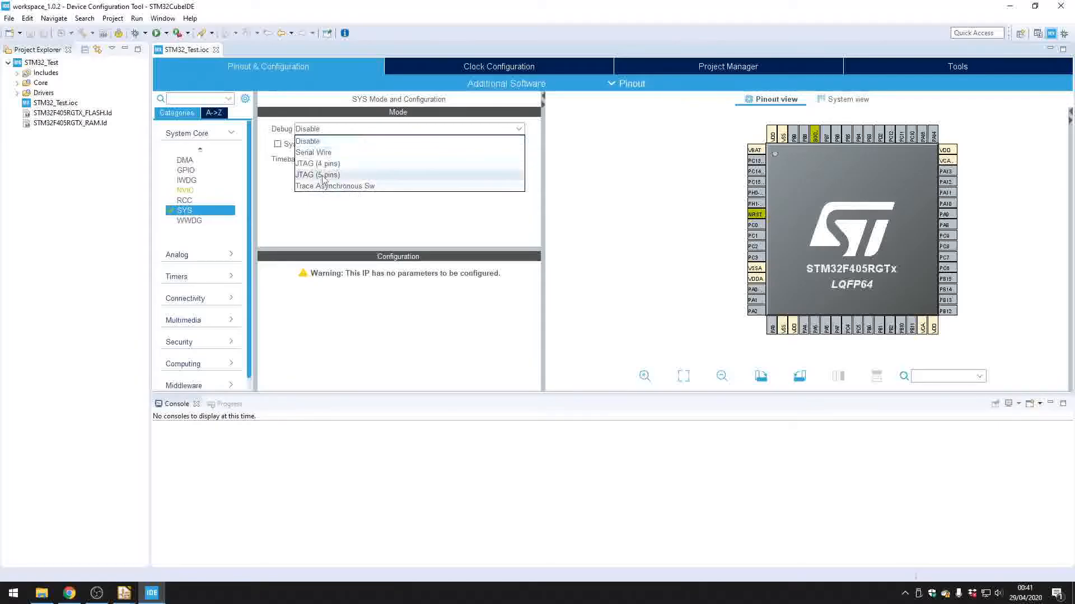
{"action": "left_click", "coordinate": [313, 152]}
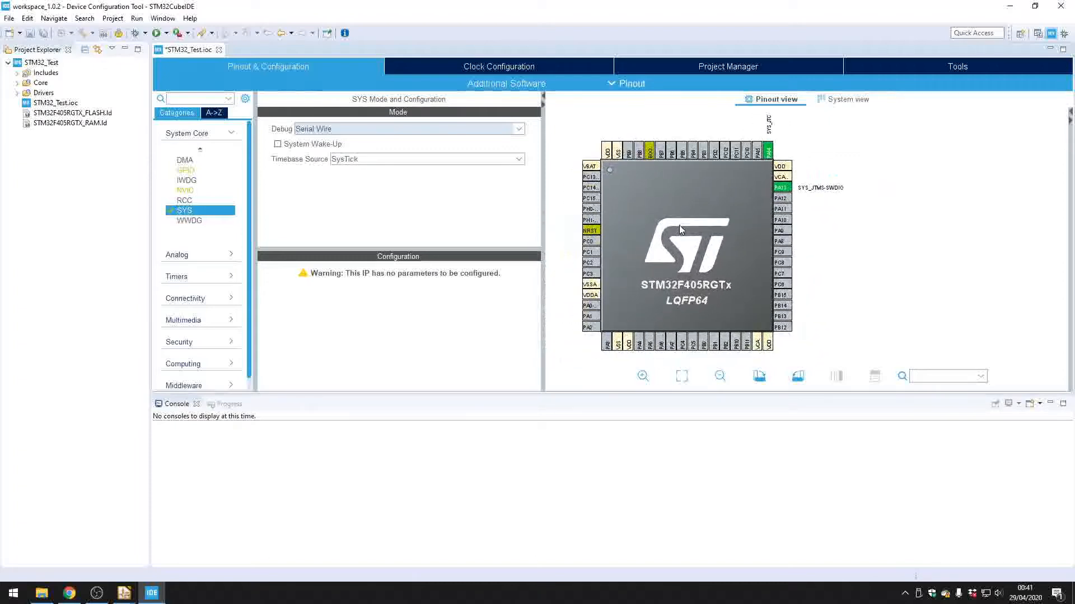
{"action": "mouse_move", "coordinate": [662, 232]}
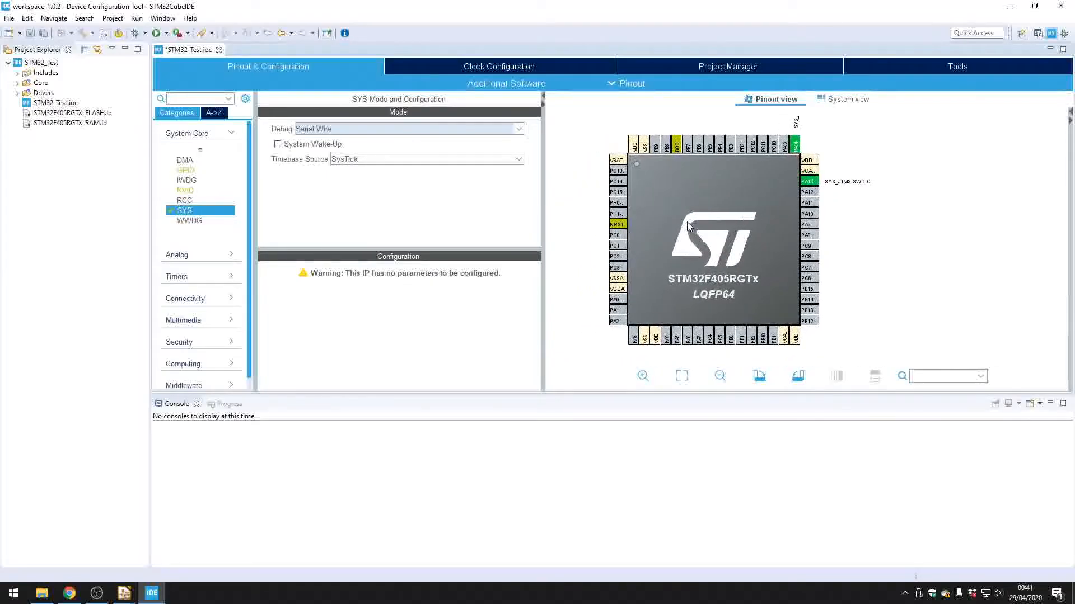
Set the RCC high-speed clock (HSE) to Crystal/Ceramic Resonator.
{"action": "left_click", "coordinate": [184, 199]}
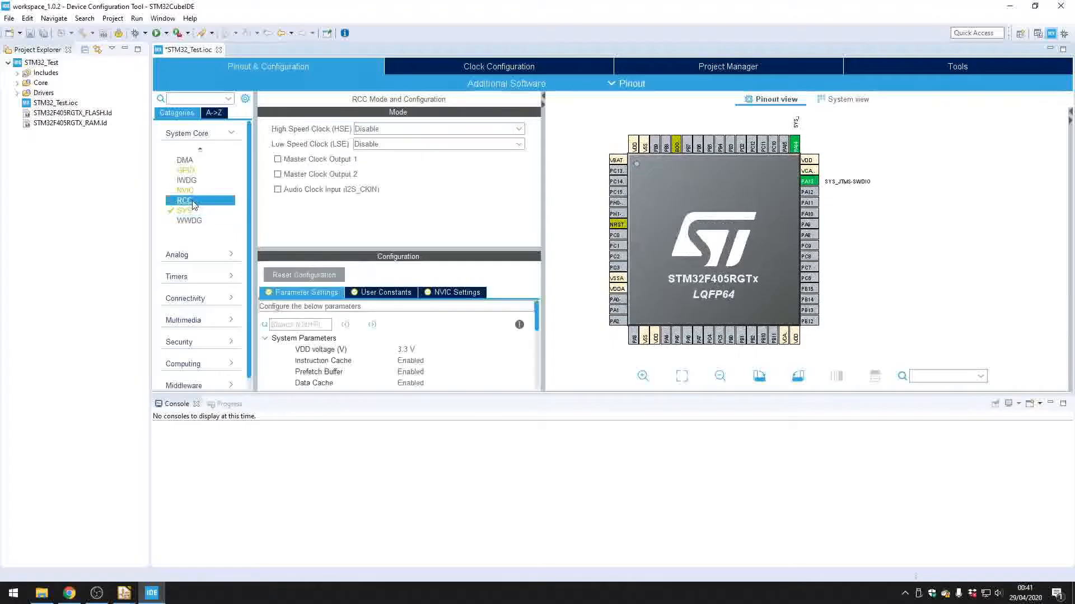
{"action": "left_click", "coordinate": [438, 129]}
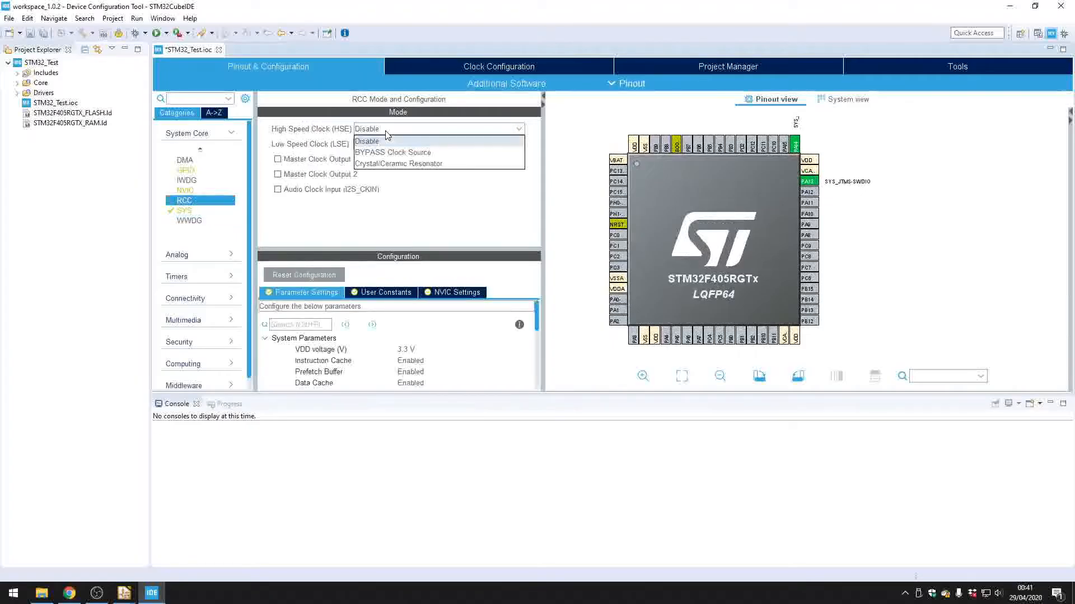
{"action": "left_click", "coordinate": [403, 163]}
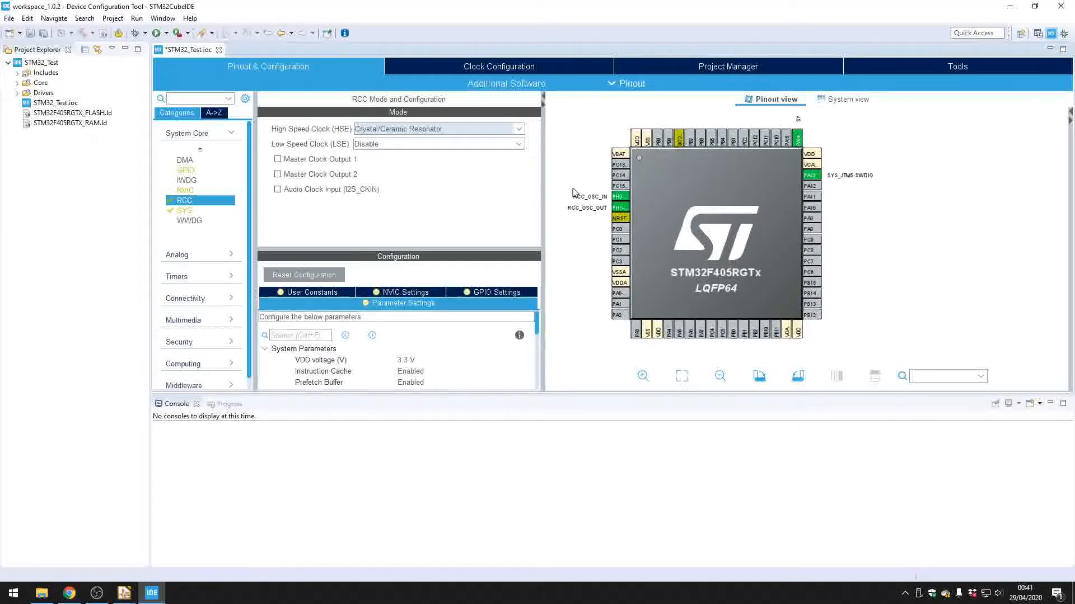
{"action": "left_click", "coordinate": [498, 66]}
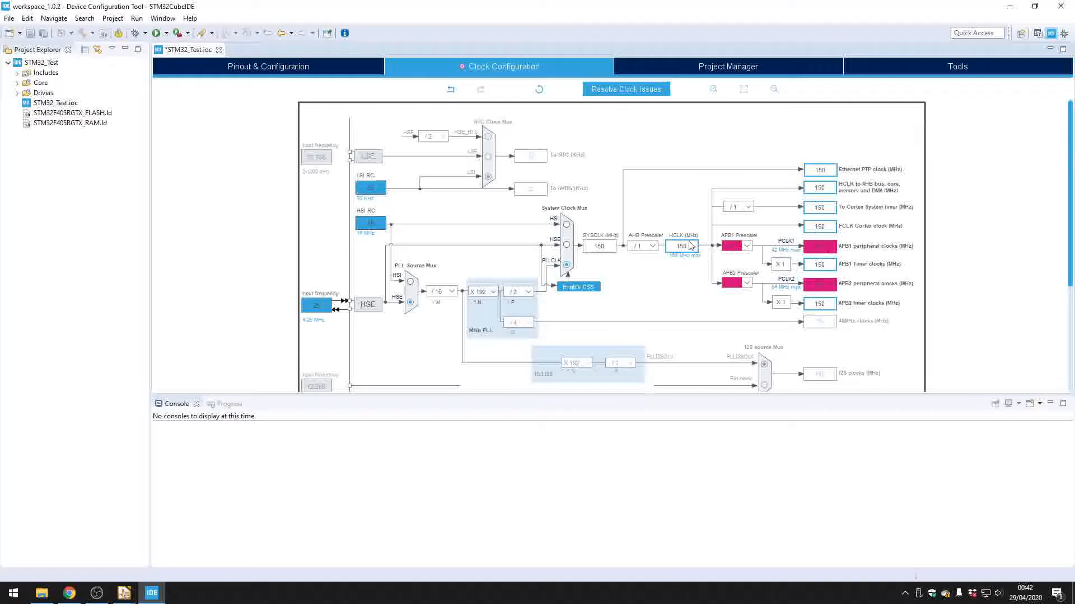
Set HCLK to 168 MHz in the clock tree, letting the tool resolve the PLL.
{"action": "left_click", "coordinate": [680, 247]}
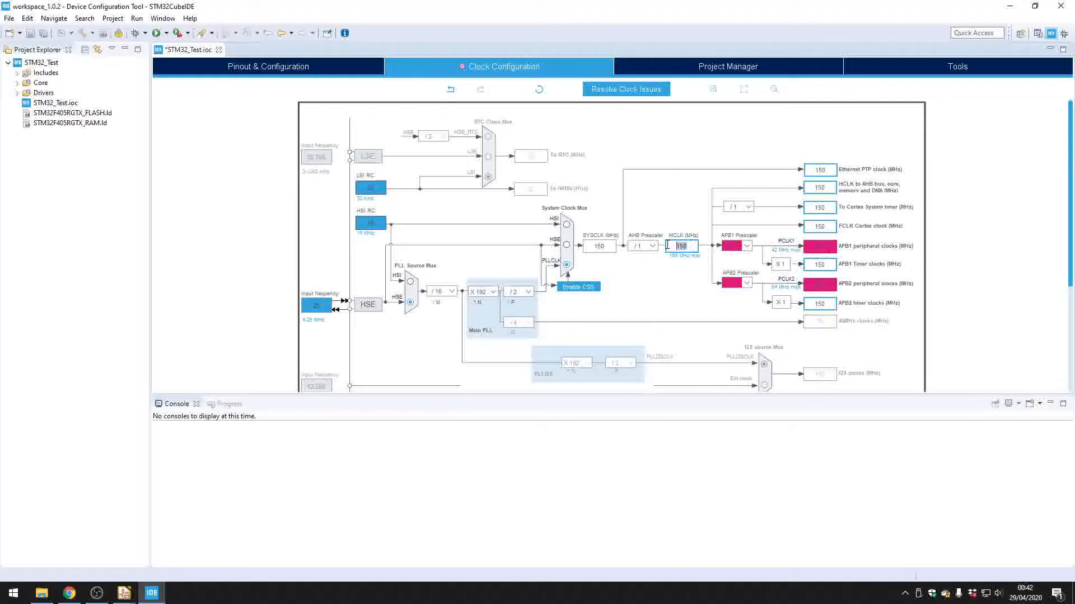
{"action": "type", "text": "168"}
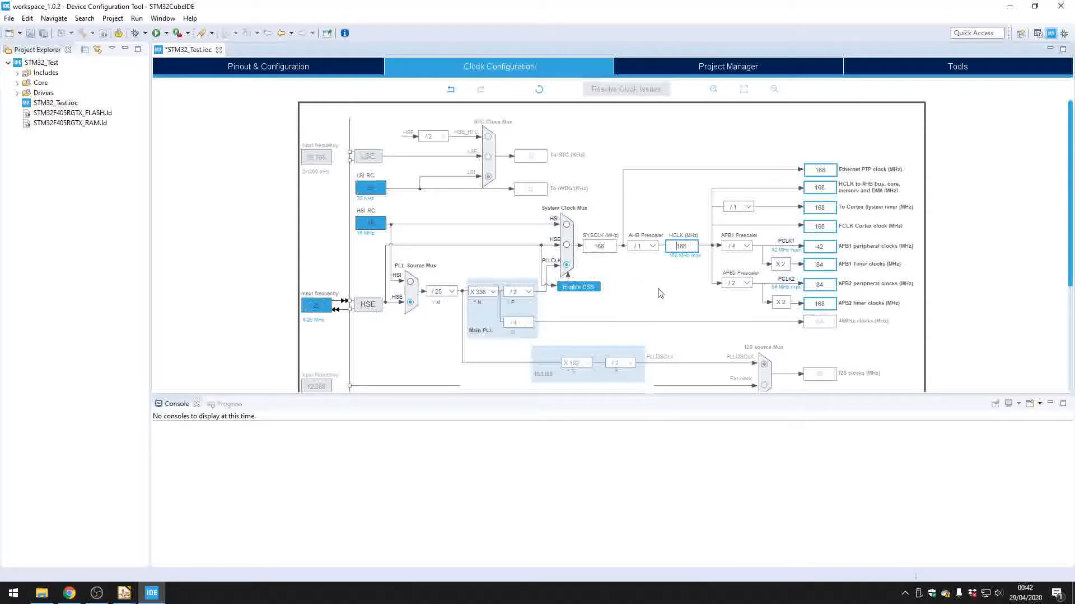
{"action": "mouse_move", "coordinate": [271, 74]}
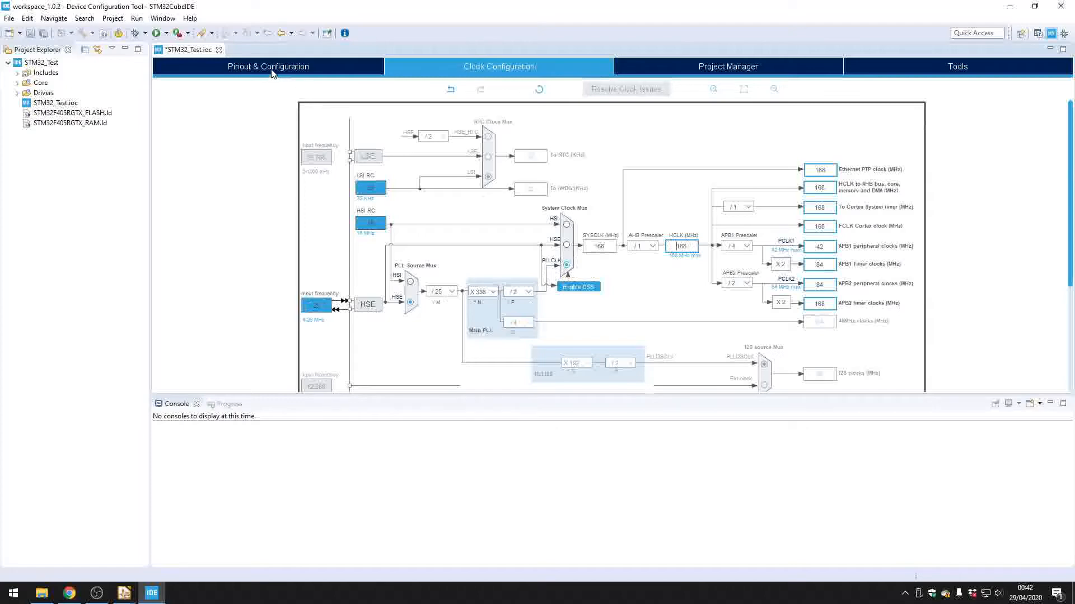
Return to Pinout & Configuration and expand the Connectivity peripherals list.
{"action": "left_click", "coordinate": [268, 67]}
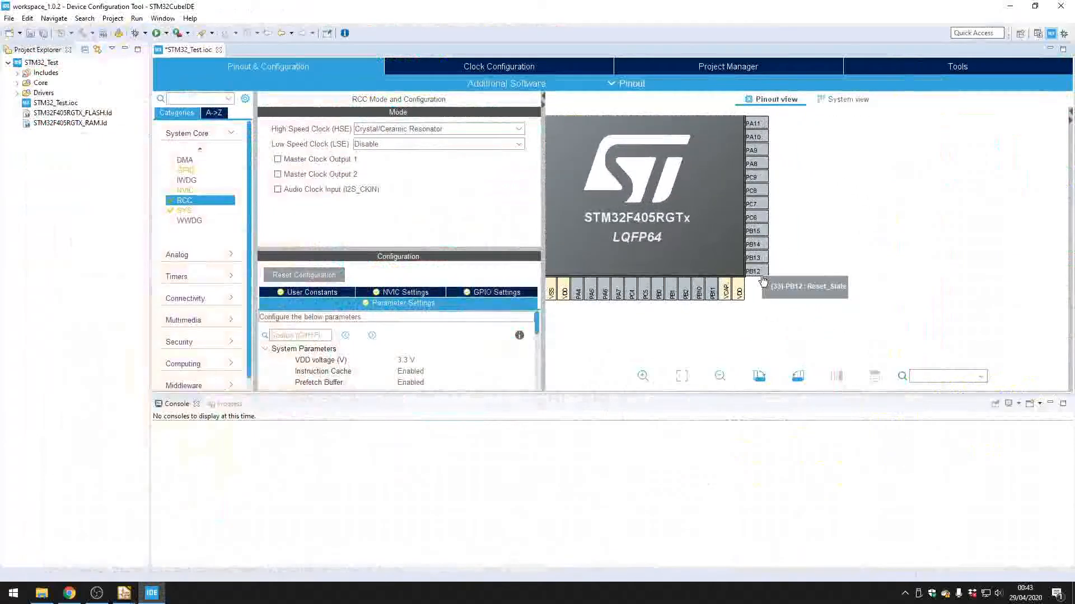
{"action": "left_click", "coordinate": [754, 271]}
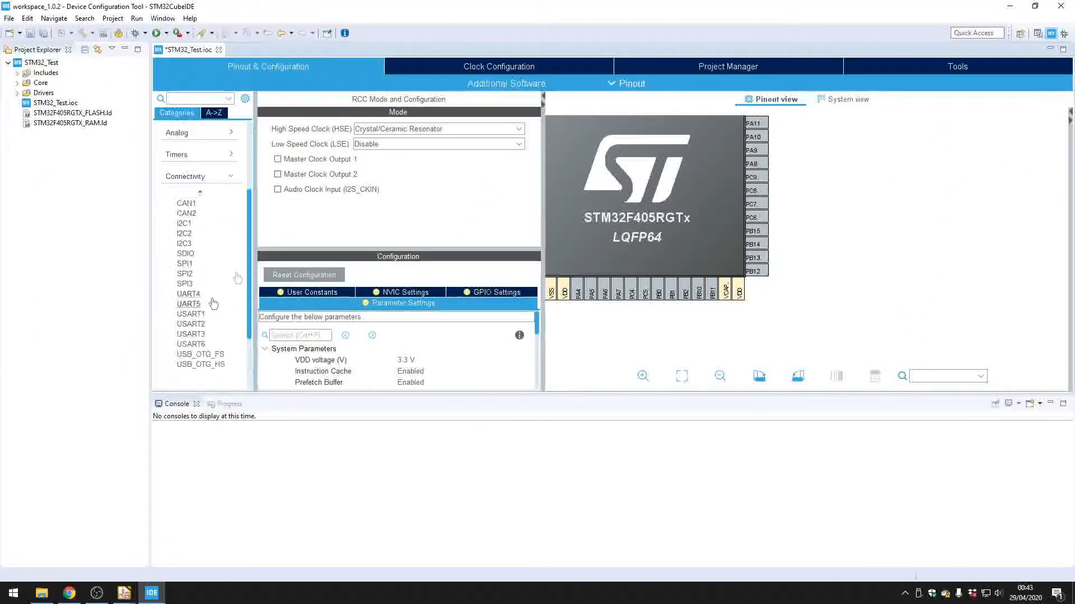
{"action": "mouse_move", "coordinate": [752, 280]}
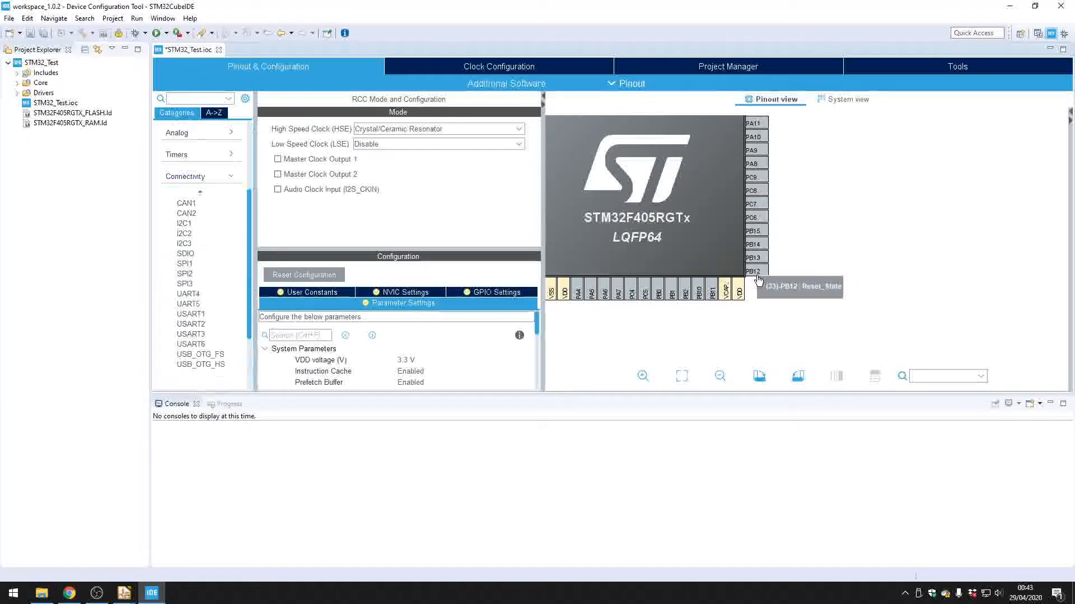
Configure pin PB12 as GPIO_Output with the user label LED_STATUS.
{"action": "left_click", "coordinate": [754, 278]}
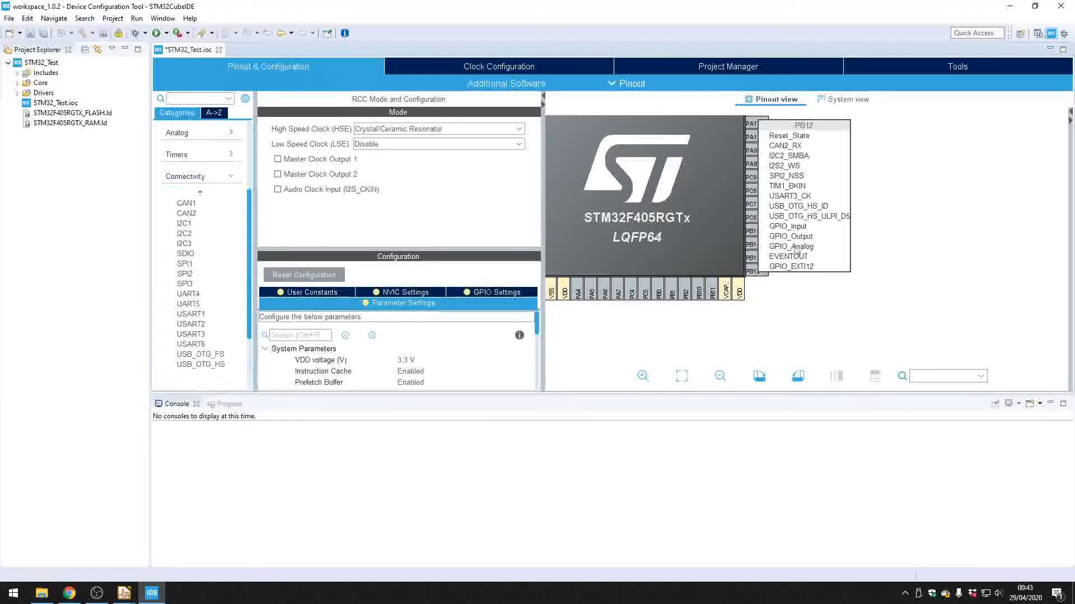
{"action": "mouse_move", "coordinate": [790, 236]}
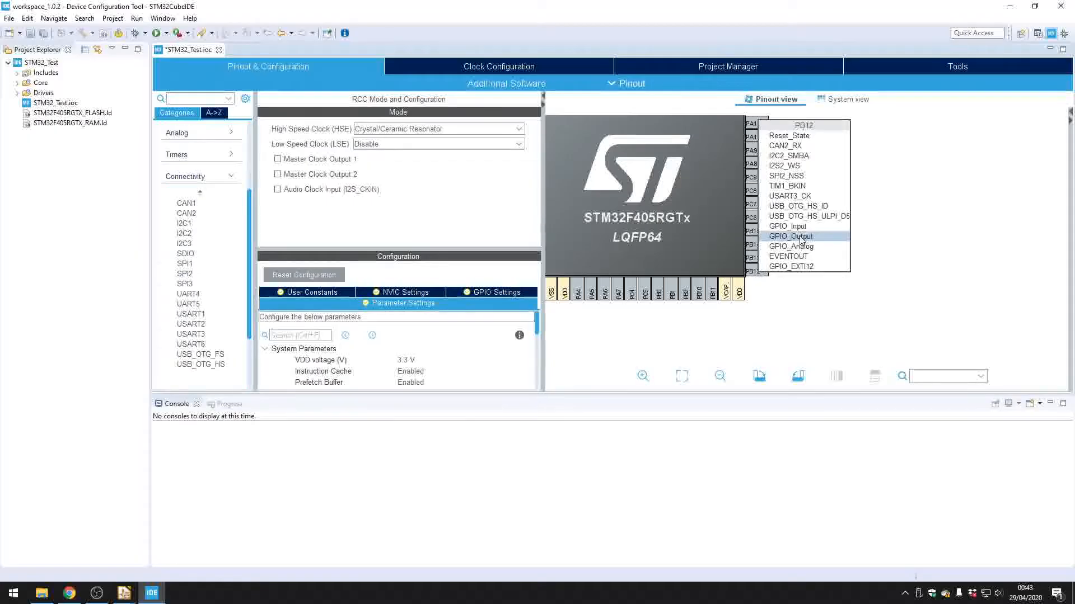
{"action": "left_click", "coordinate": [790, 235]}
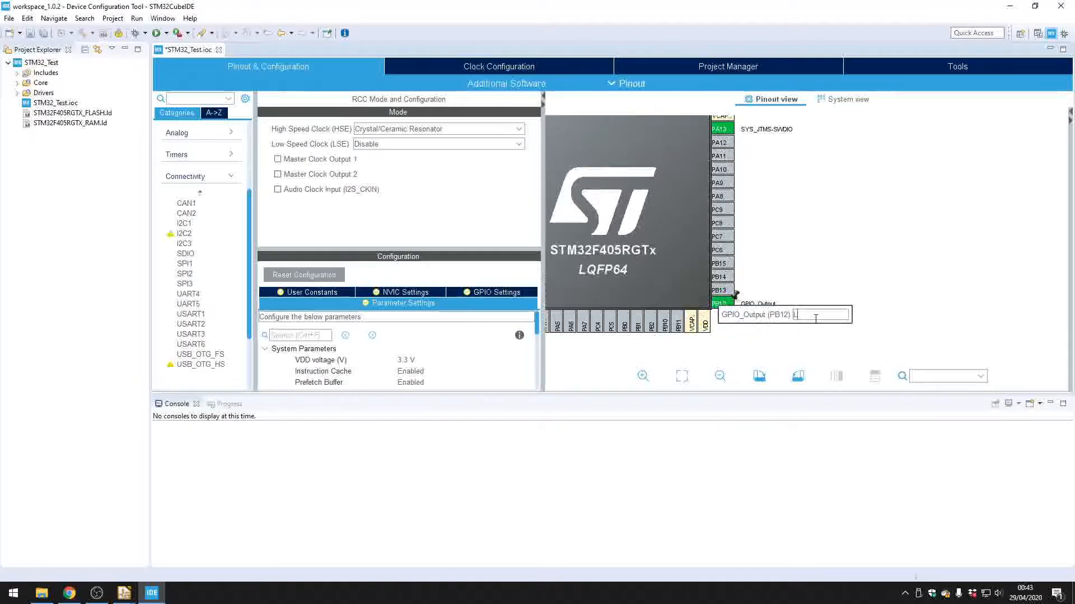
{"action": "type", "text": "LED_STATUS"}
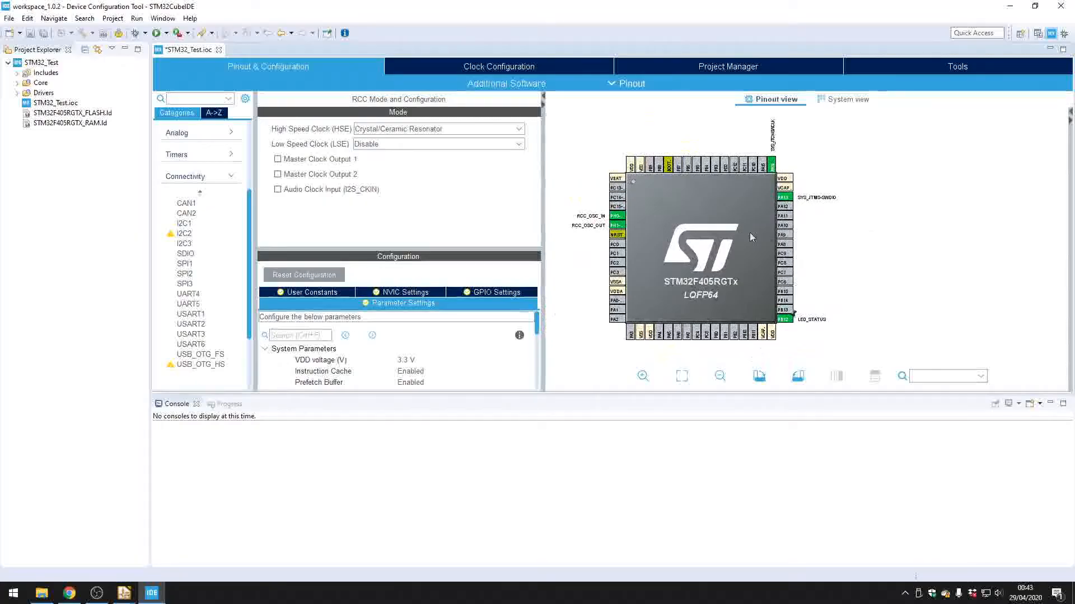
Toggle I2C1 to I2C mode and back to Disable, leaving it off.
{"action": "left_click", "coordinate": [183, 223]}
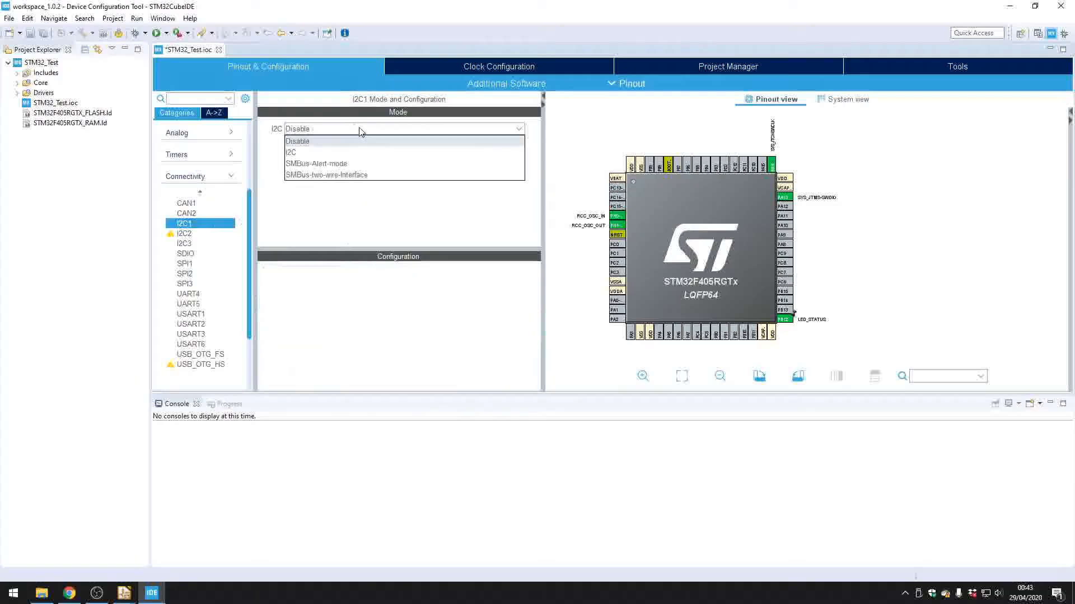
{"action": "left_click", "coordinate": [290, 152]}
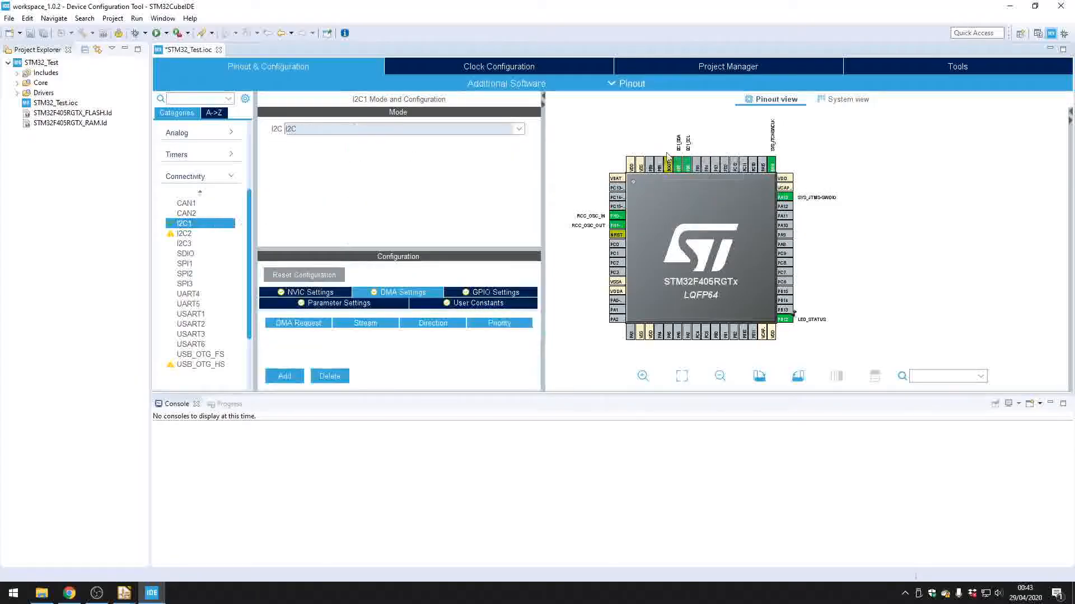
{"action": "left_click", "coordinate": [403, 128]}
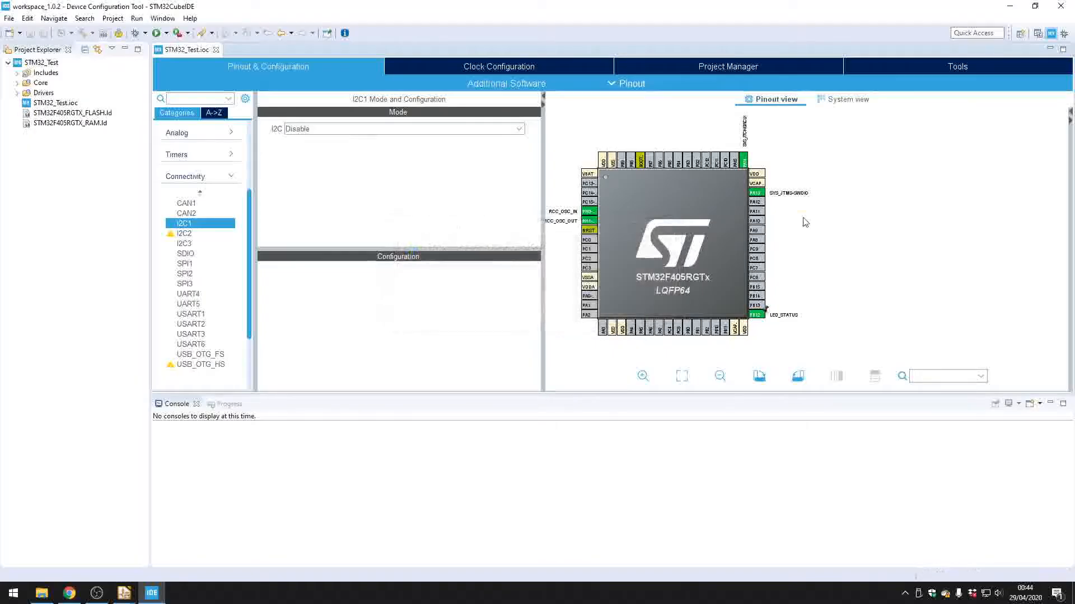
{"action": "mouse_move", "coordinate": [709, 228]}
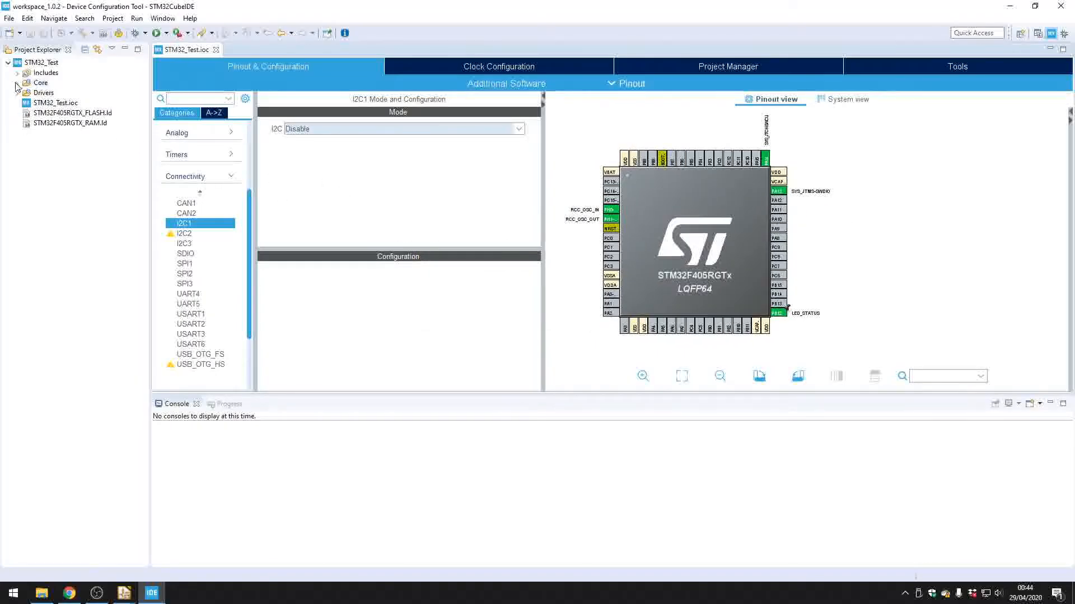
{"action": "left_click", "coordinate": [18, 83]}
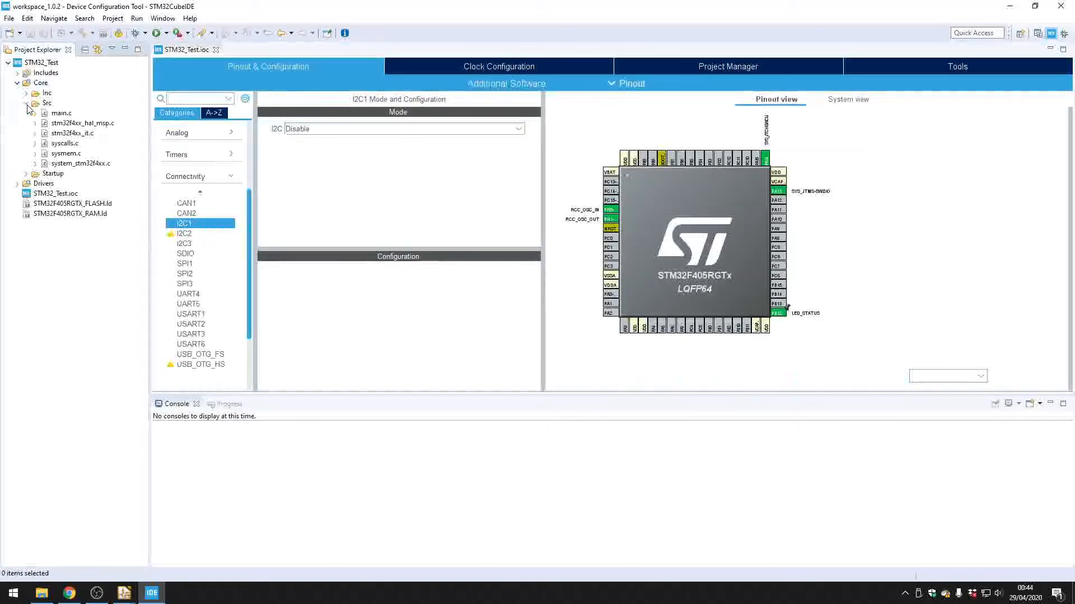
{"action": "double_click", "coordinate": [60, 113]}
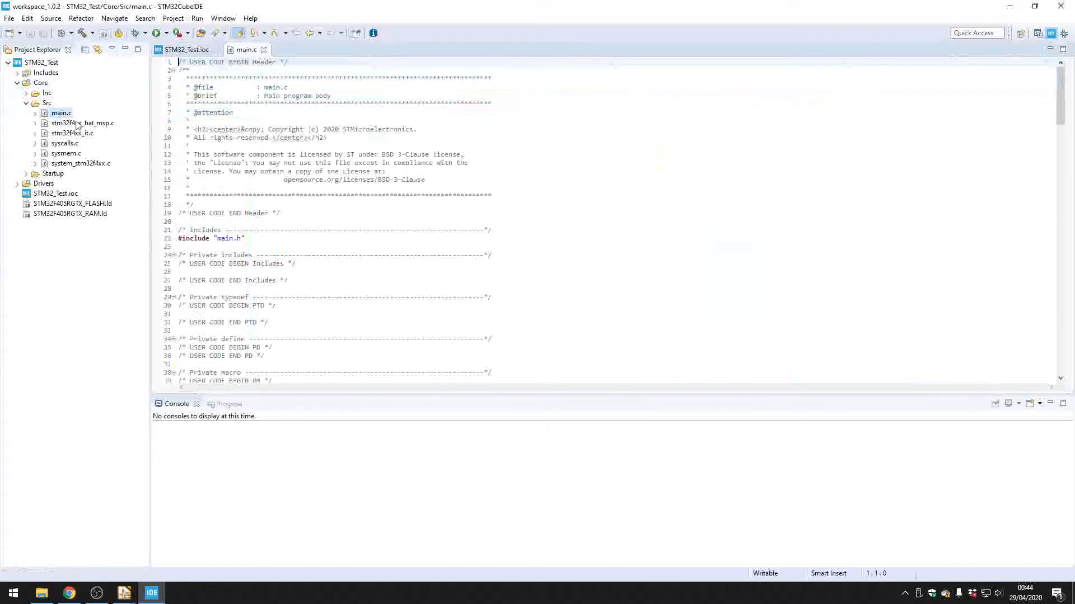
{"action": "scroll", "scroll_direction": "down", "scroll_amount": 3}
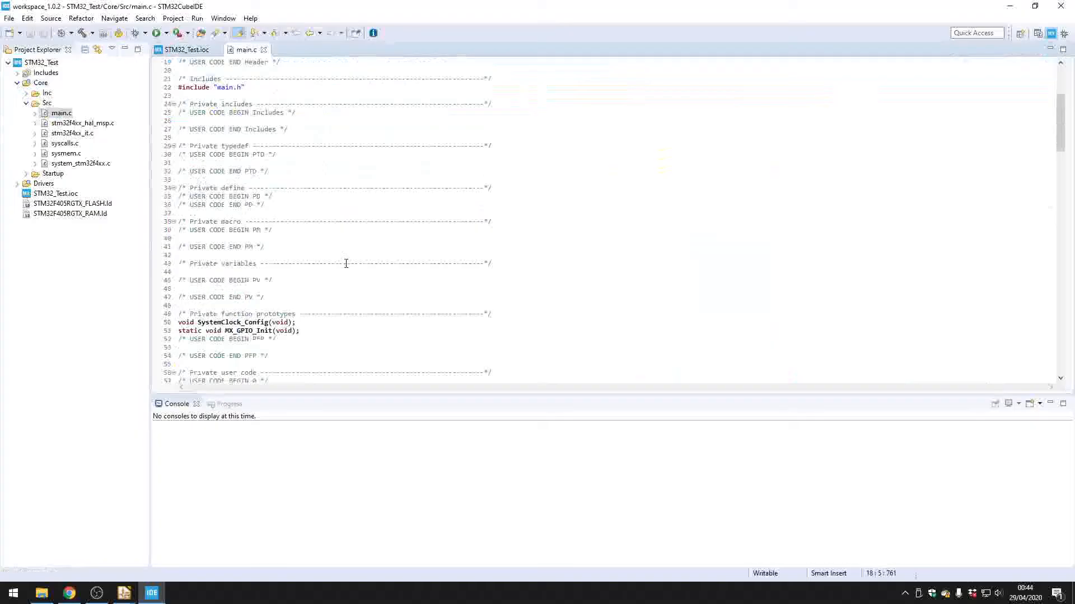
{"action": "scroll", "scroll_direction": "down", "scroll_amount": 3}
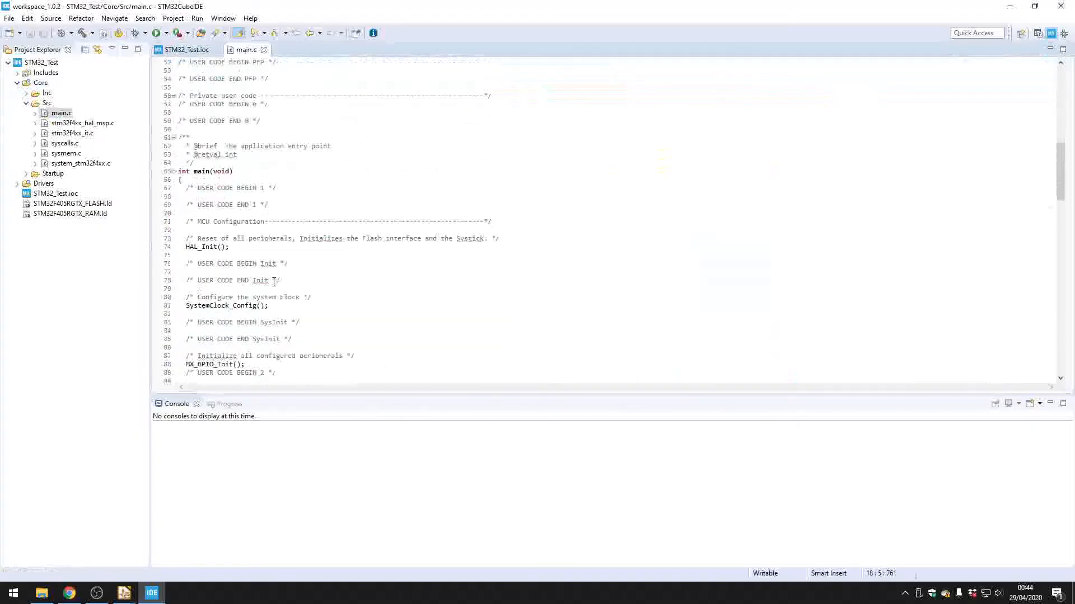
{"action": "scroll", "scroll_direction": "down", "scroll_amount": 3}
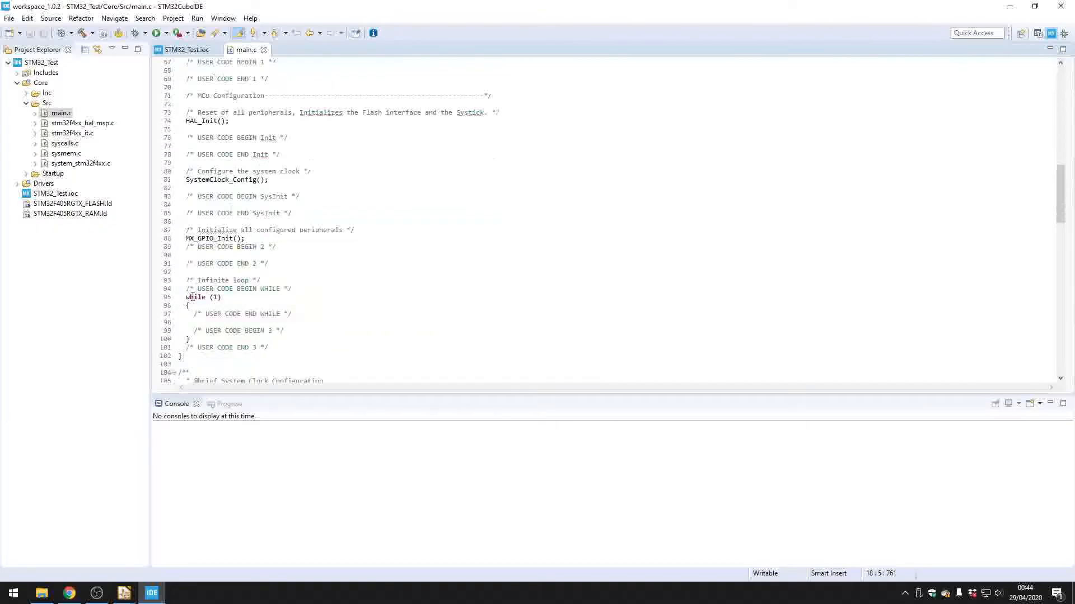
{"action": "scroll", "scroll_direction": "down", "scroll_amount": 3}
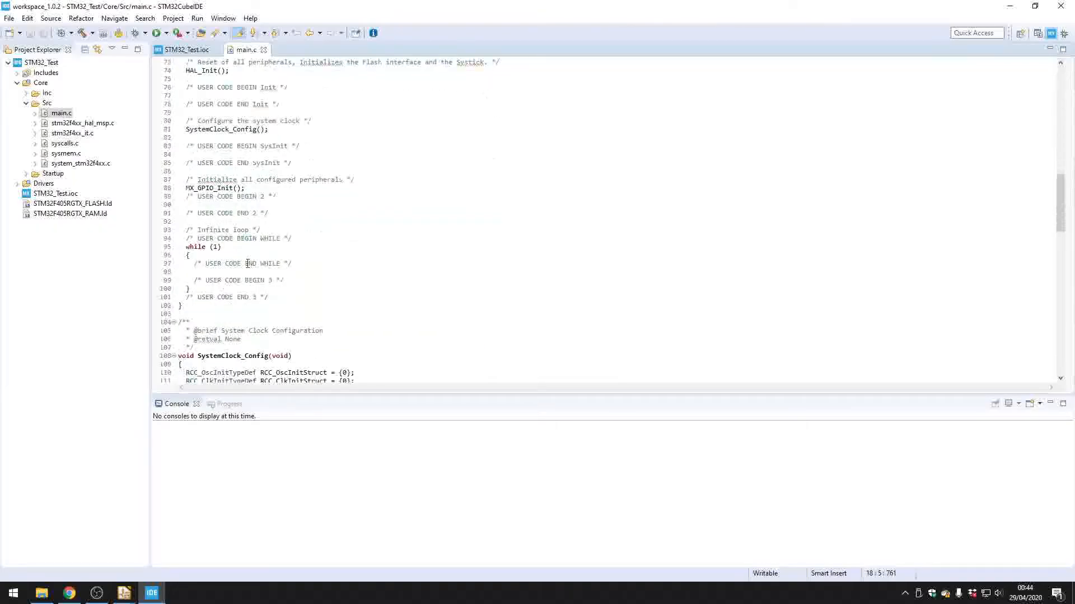
{"action": "scroll", "scroll_direction": "down", "scroll_amount": 3}
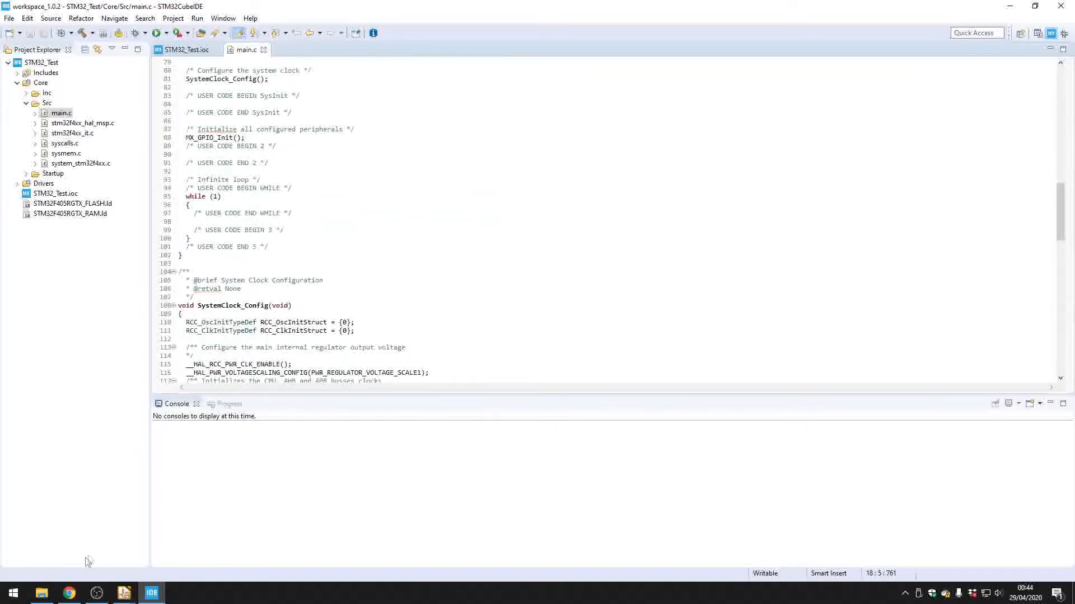
{"action": "scroll", "scroll_direction": "down", "scroll_amount": 3}
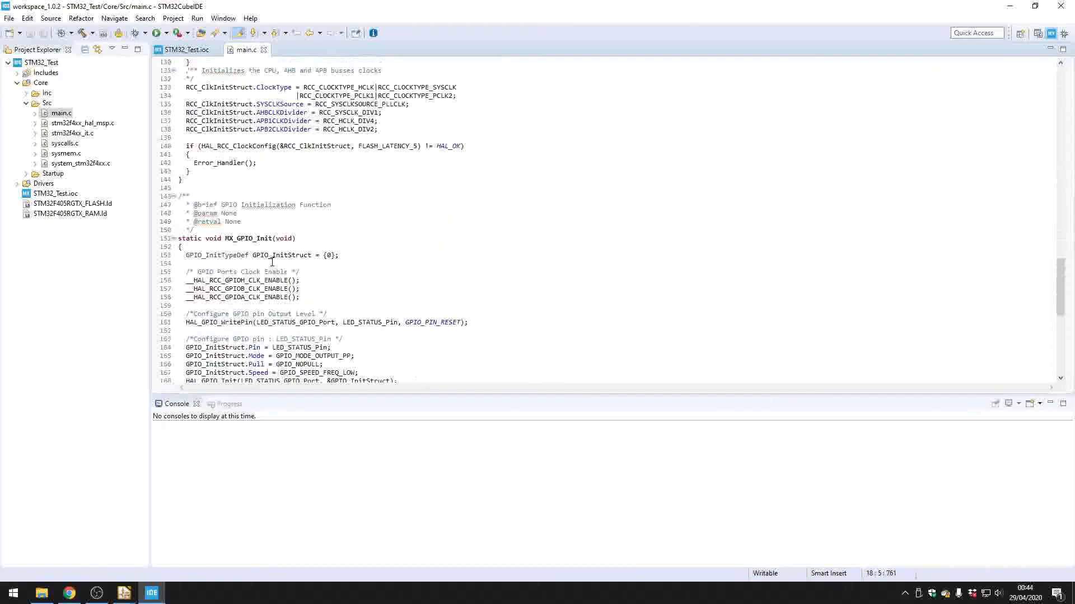
{"action": "scroll", "scroll_direction": "down", "scroll_amount": 3}
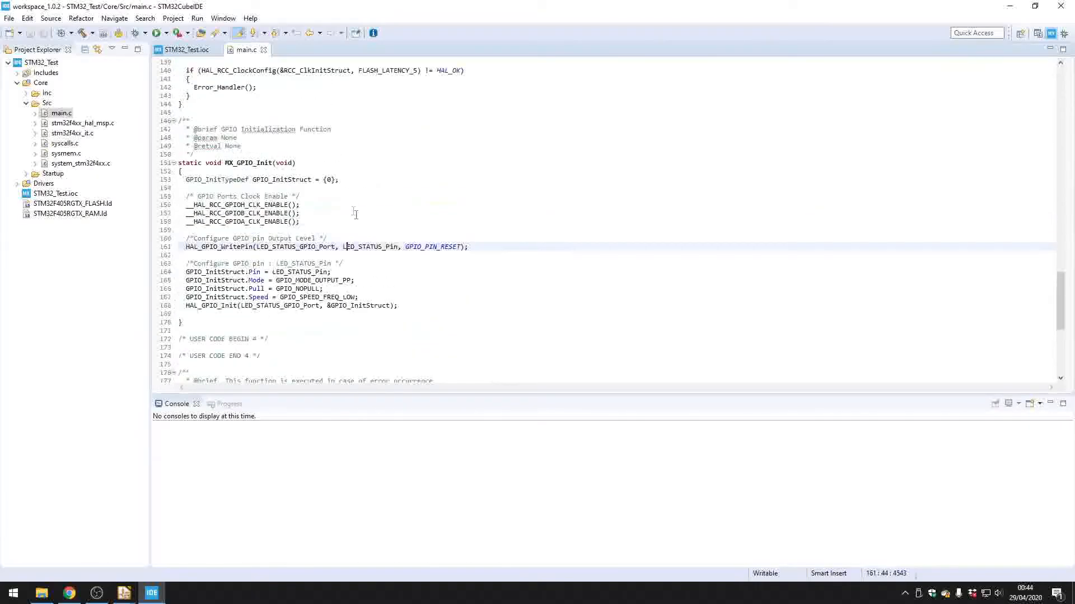
{"action": "double_click", "coordinate": [366, 247]}
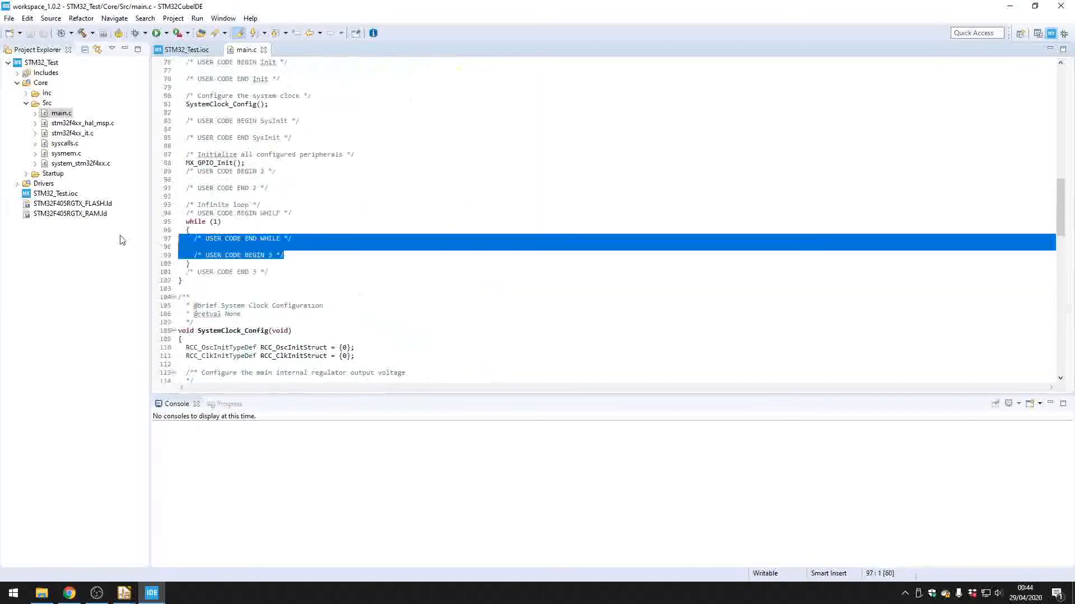
Add HAL_GPIO_TogglePin(LED_STATUS_GPIO_Port, LED_STATUS_Pin); inside the while(1) loop.
{"action": "type", "text": "LED_STATUS_GPIO_Port, LED_STATUS_Pin"}
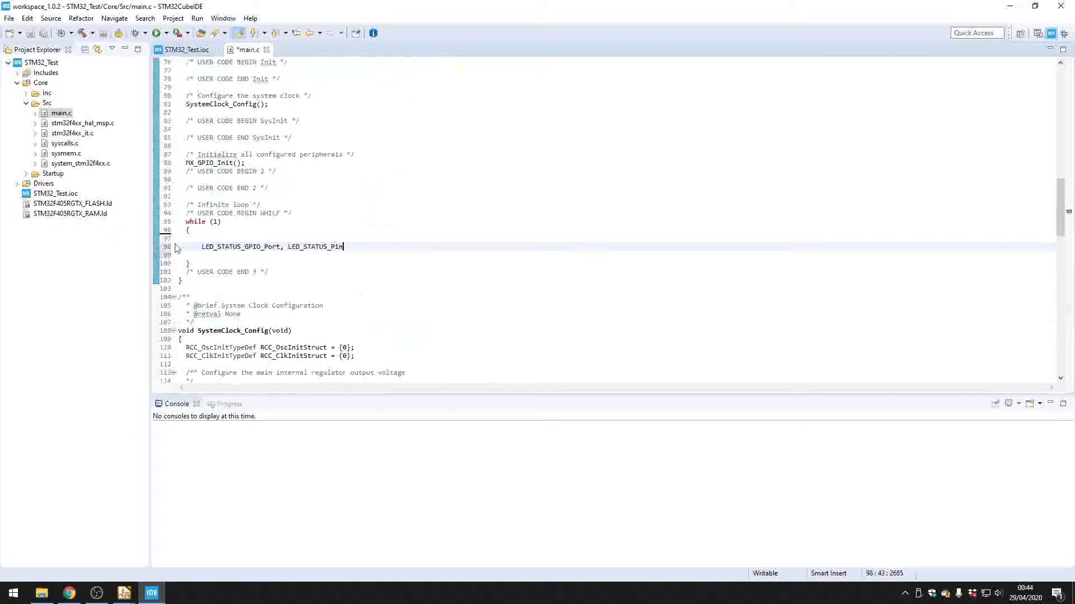
{"action": "type", "text": "HAL_"}
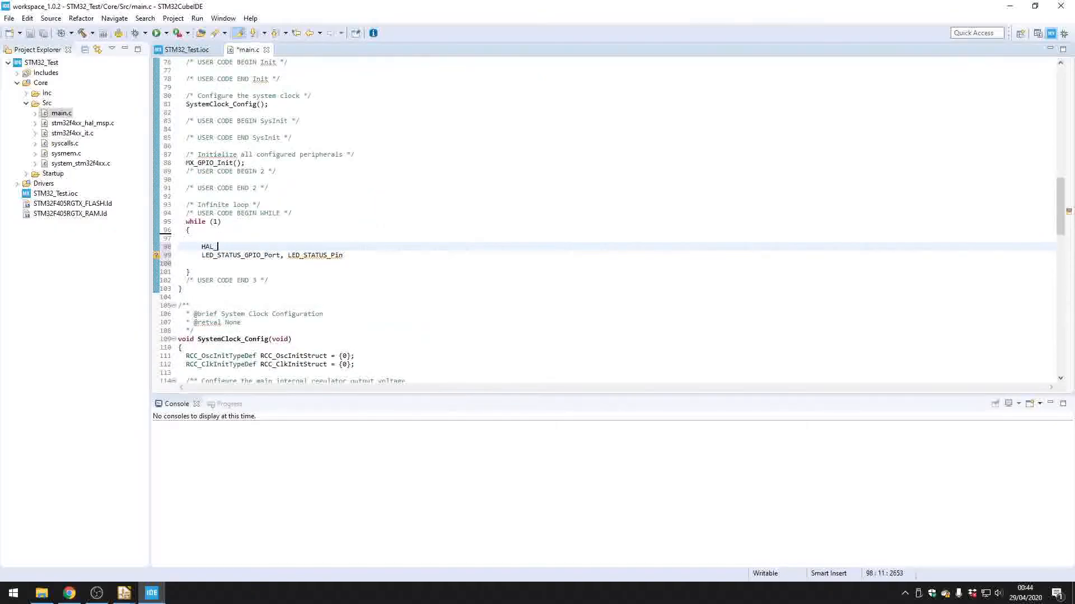
{"action": "type", "text": "GPIO_Toggl"}
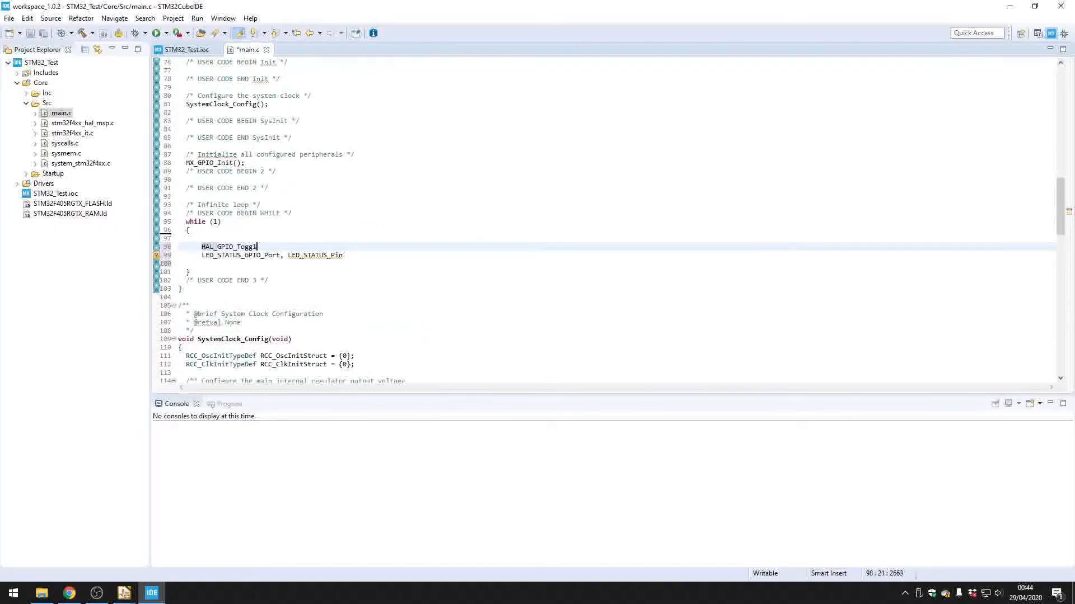
{"action": "type", "text": "Pin()"}
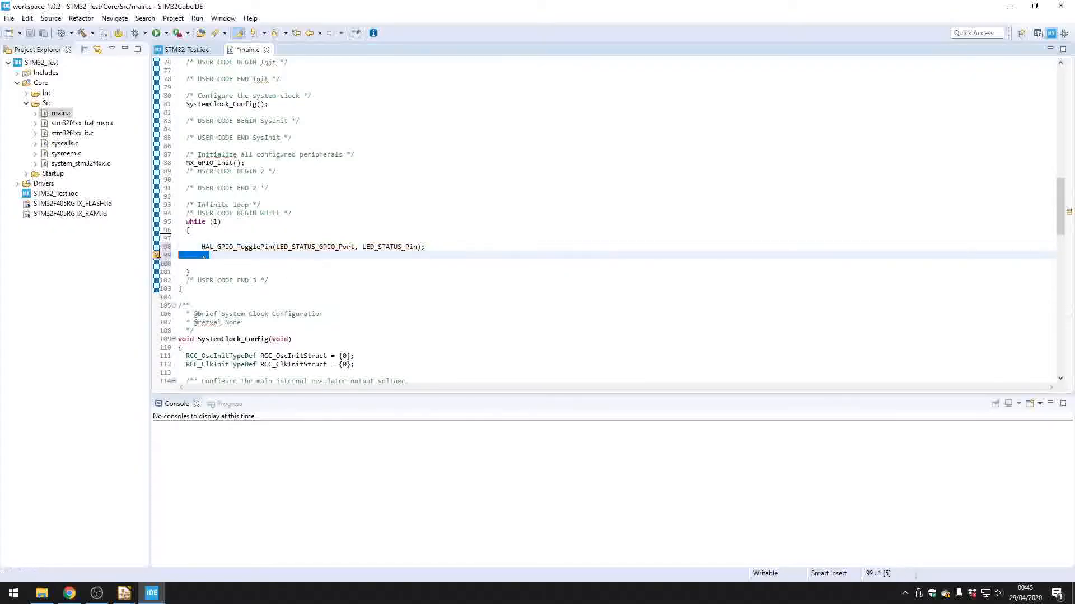
Add HAL_Delay(500); on the line after the toggle call.
{"action": "key", "text": "Delete"}
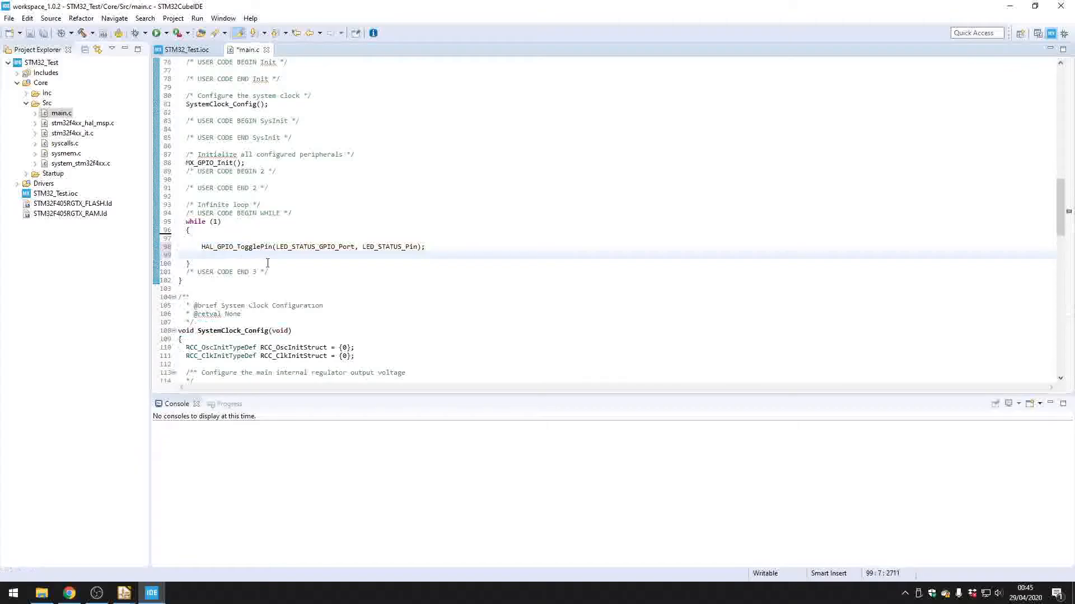
{"action": "type", "text": "HAL"}
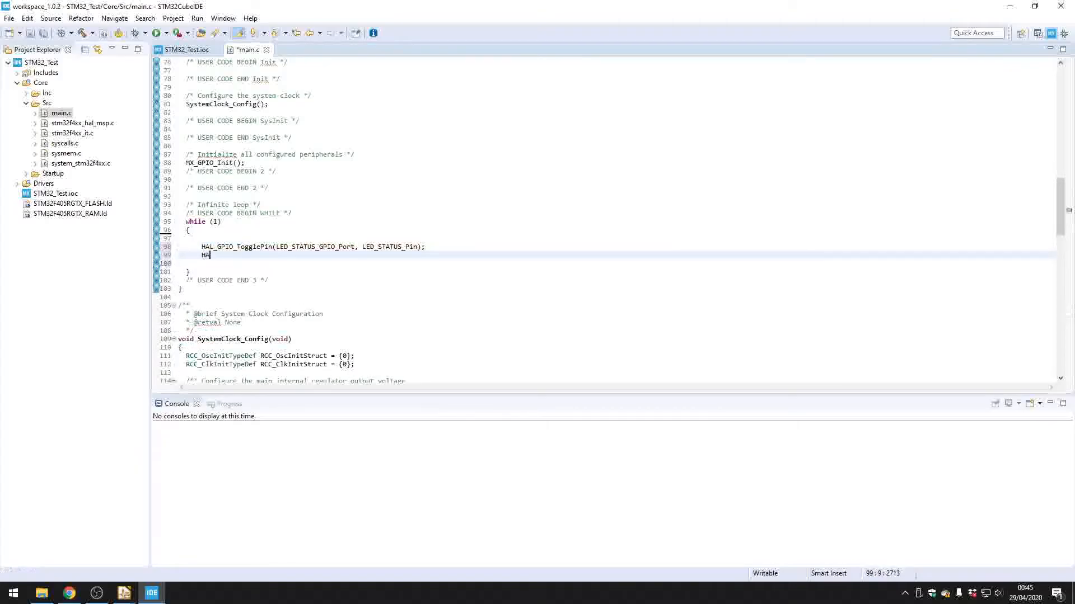
{"action": "type", "text": "L_Delay()"}
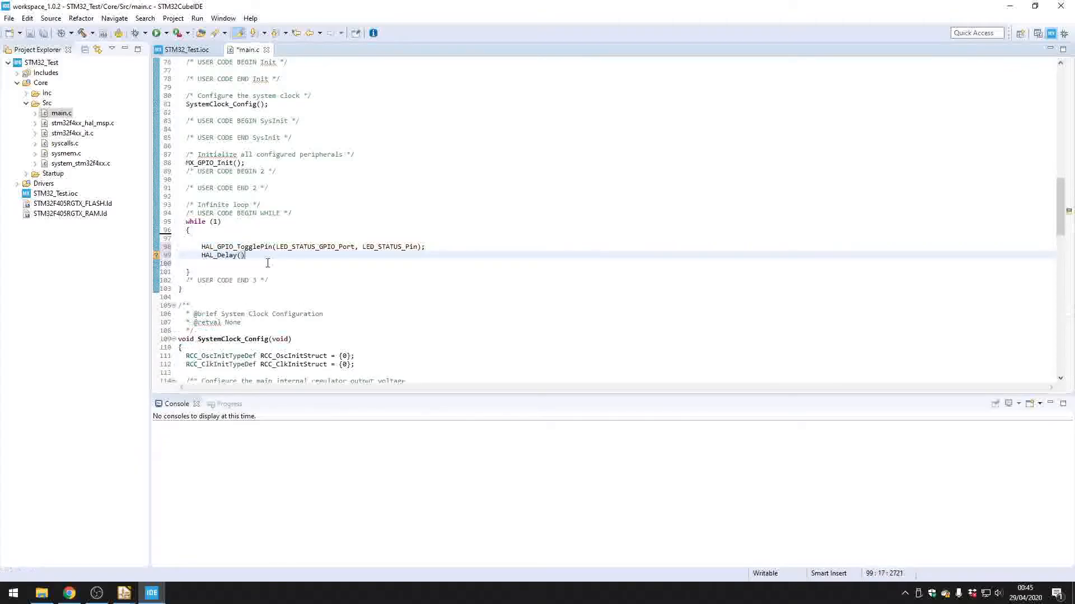
{"action": "type", "text": "500"}
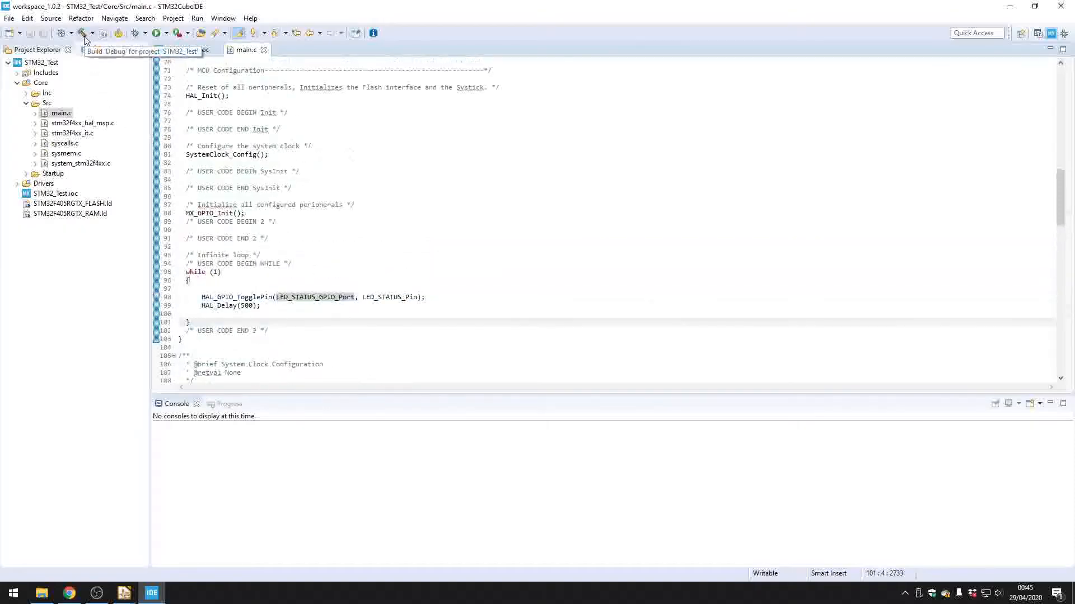
Build the STM32_Test Debug configuration with 0 errors and 0 warnings.
{"action": "left_click", "coordinate": [82, 33]}
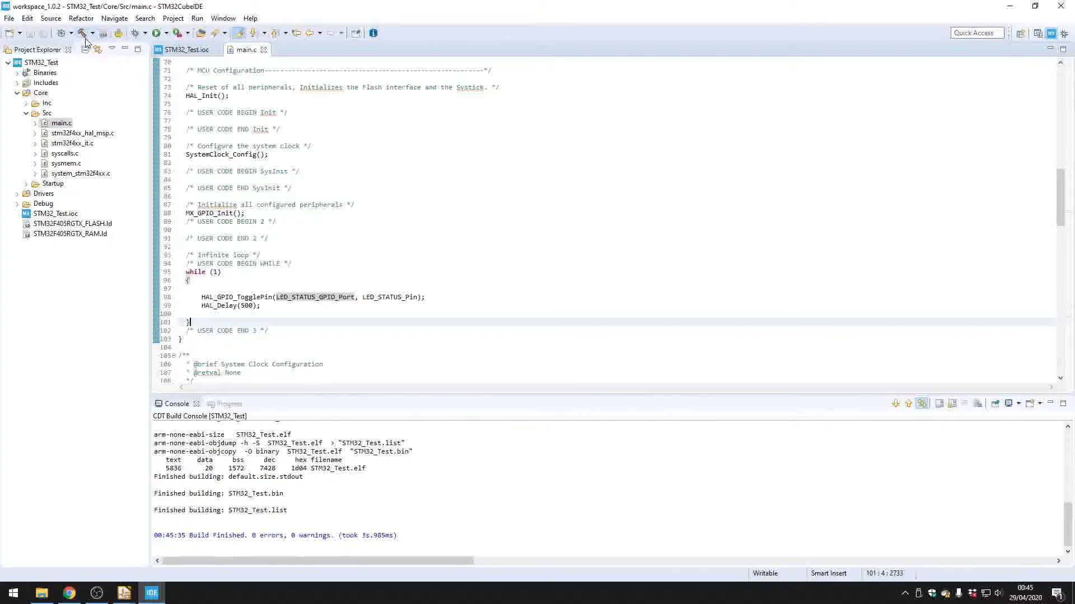
{"action": "mouse_move", "coordinate": [82, 33]}
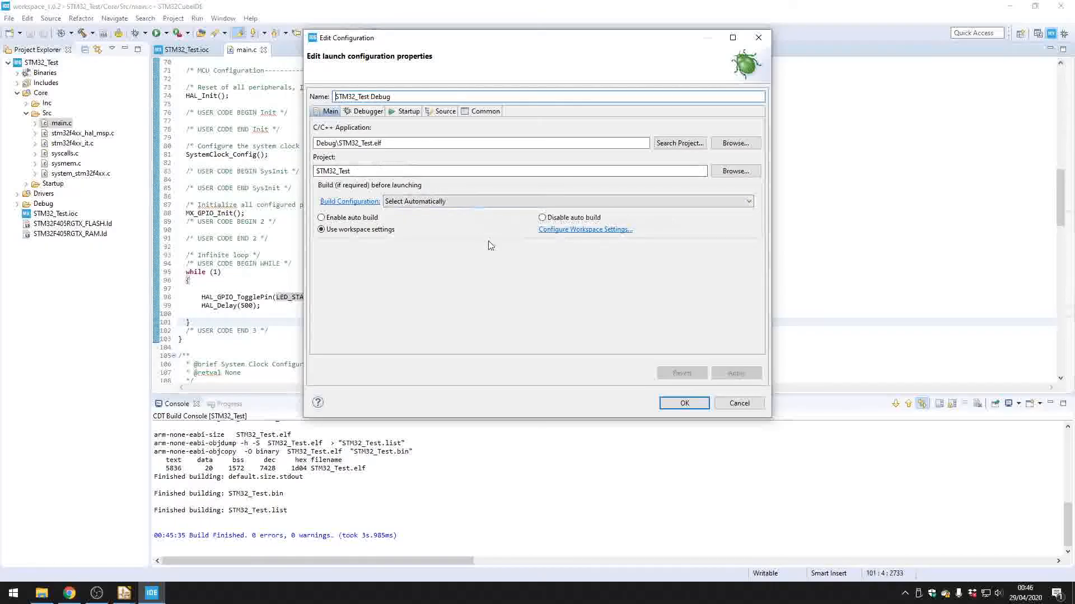
Review the Debugger and Startup settings unchanged and launch the STM32_Test Debug configuration with OK.
{"action": "left_click", "coordinate": [367, 111]}
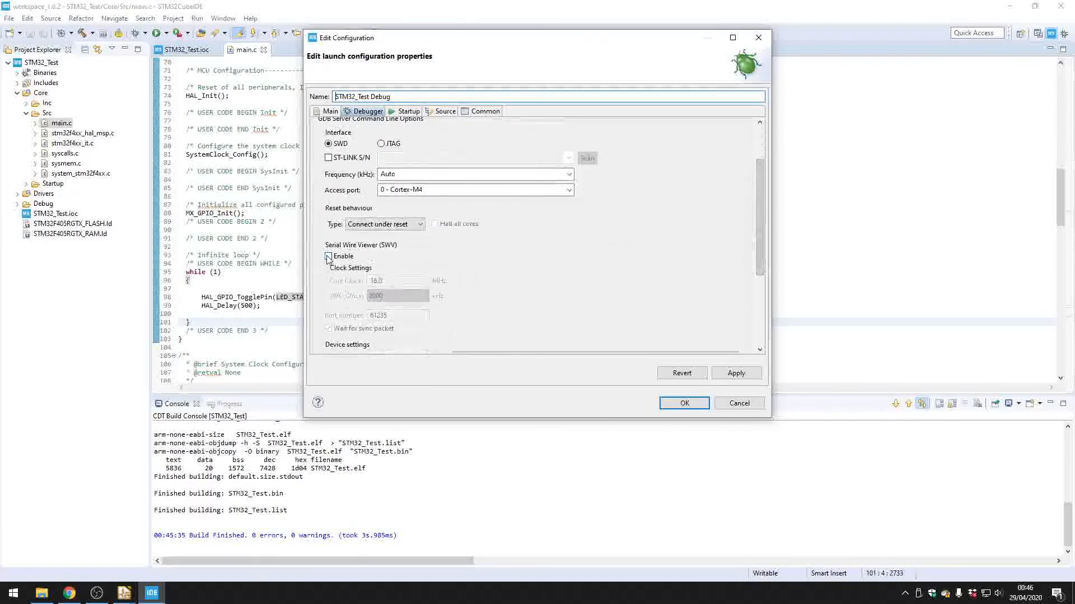
{"action": "left_click", "coordinate": [329, 256]}
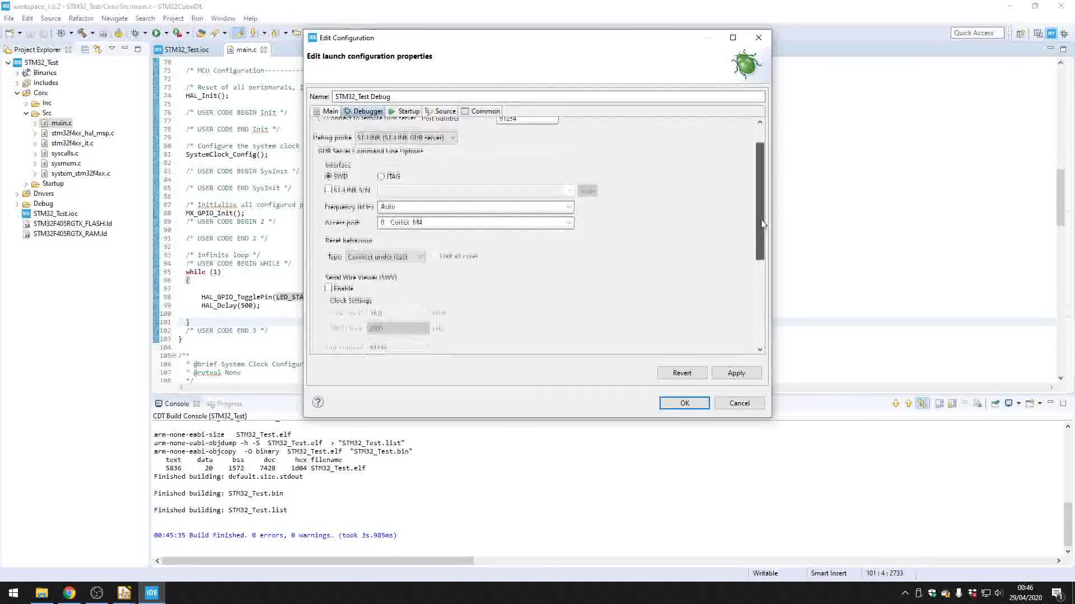
{"action": "left_click", "coordinate": [408, 111]}
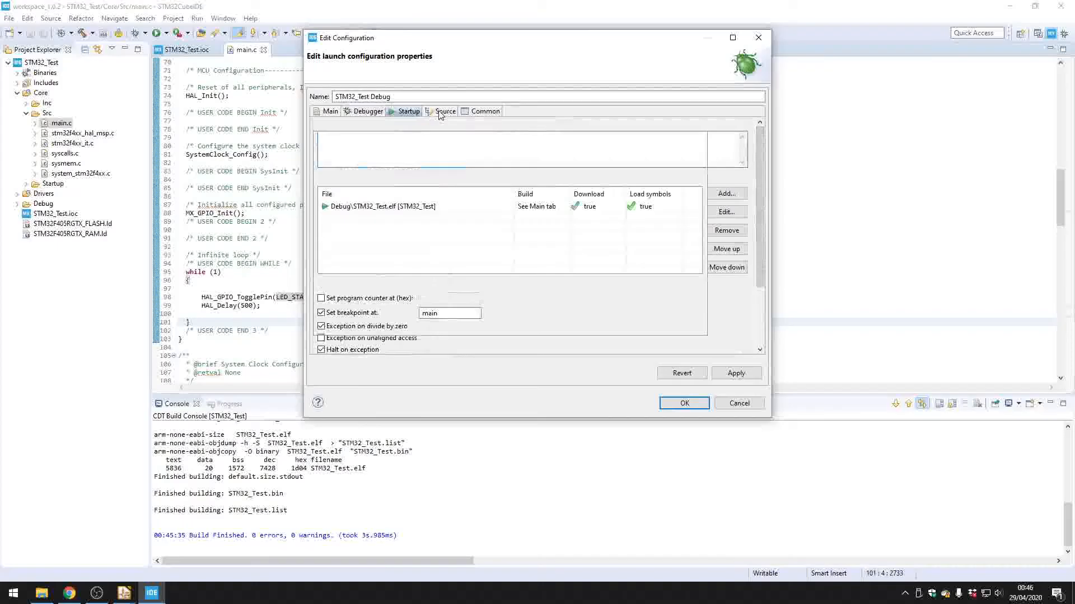
{"action": "left_click", "coordinate": [329, 111]}
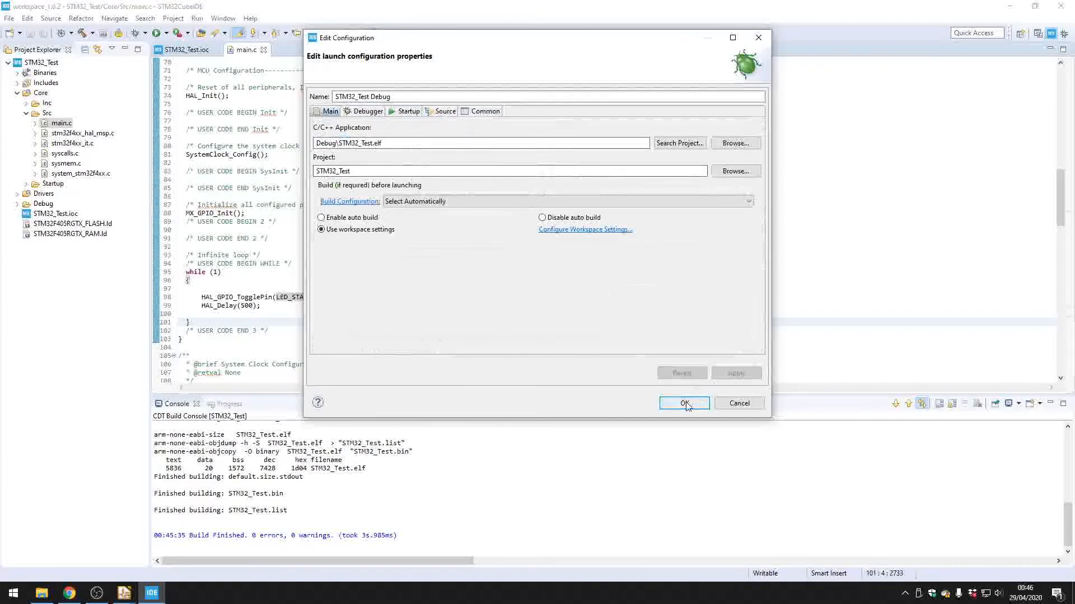
{"action": "left_click", "coordinate": [682, 403]}
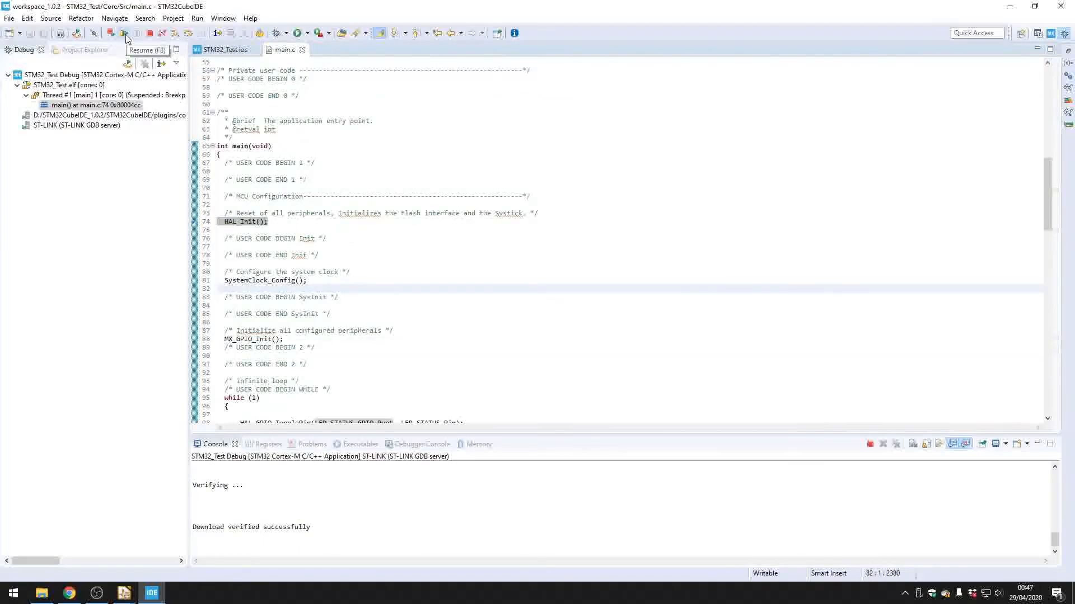
Resume execution from the HAL_Init breakpoint so STM32_Test runs freely on the board.
{"action": "left_click", "coordinate": [123, 33]}
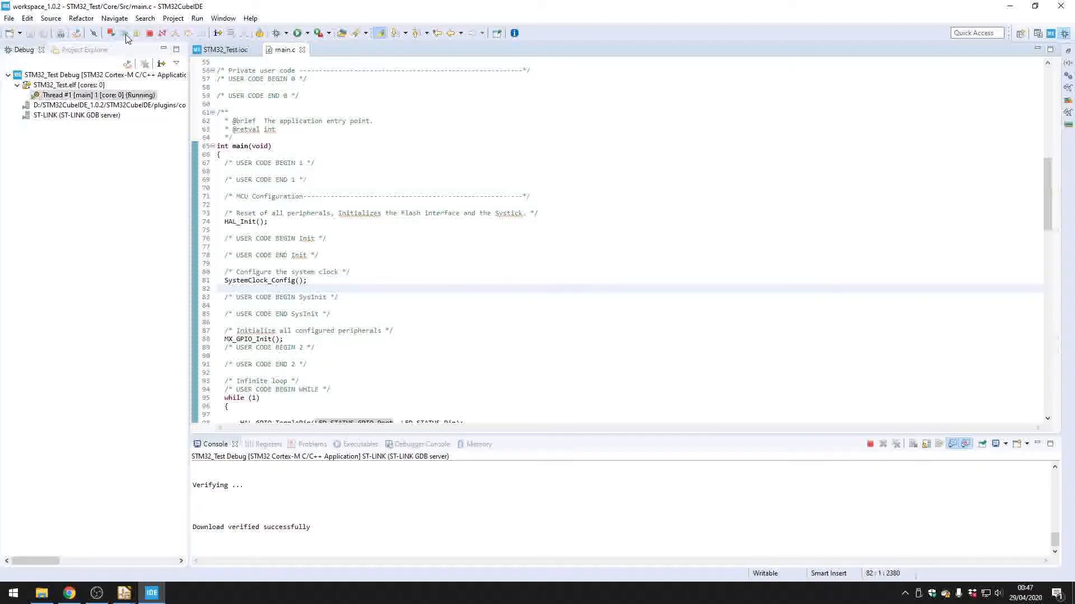
{"action": "mouse_move", "coordinate": [352, 379]}
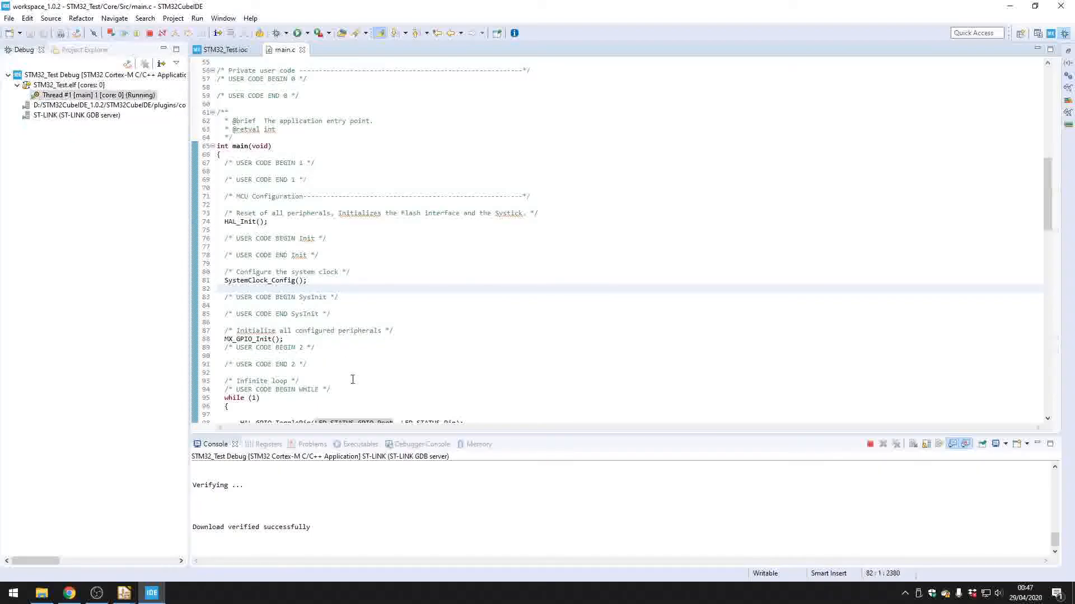
{"action": "scroll", "scroll_direction": "down", "scroll_amount": 3}
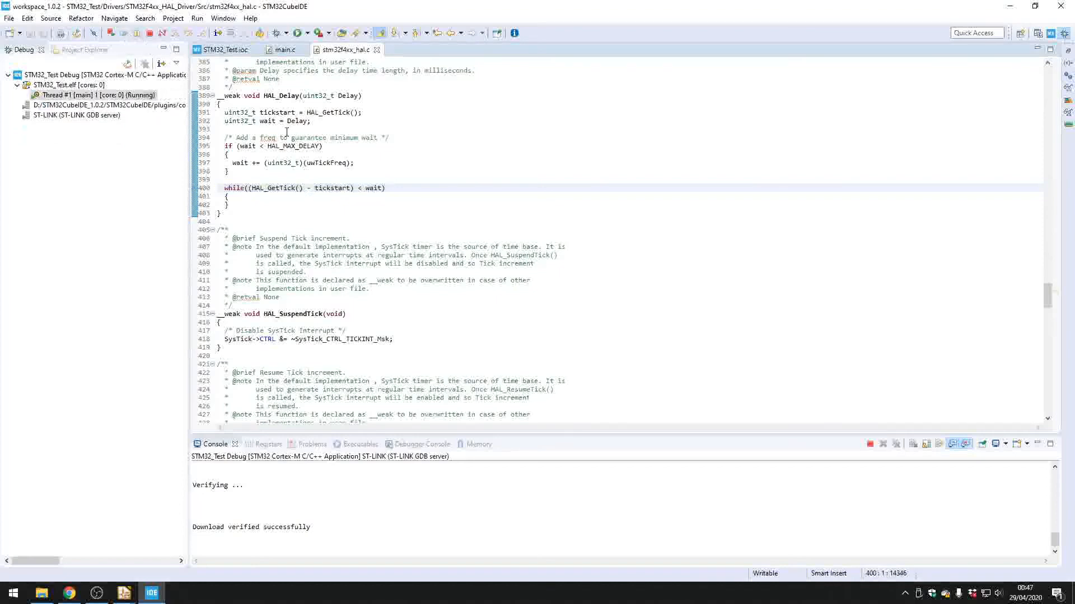
Suspend to inspect HAL_Delay and the HAL_GPIO_TogglePin line, then resume the program.
{"action": "left_click", "coordinate": [283, 49]}
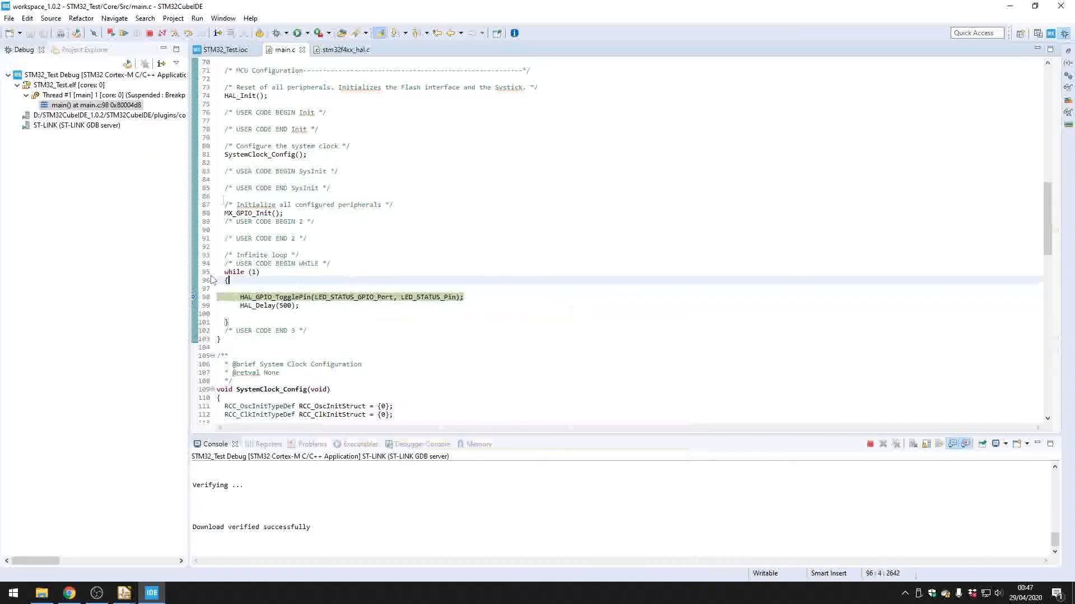
{"action": "left_click", "coordinate": [276, 33]}
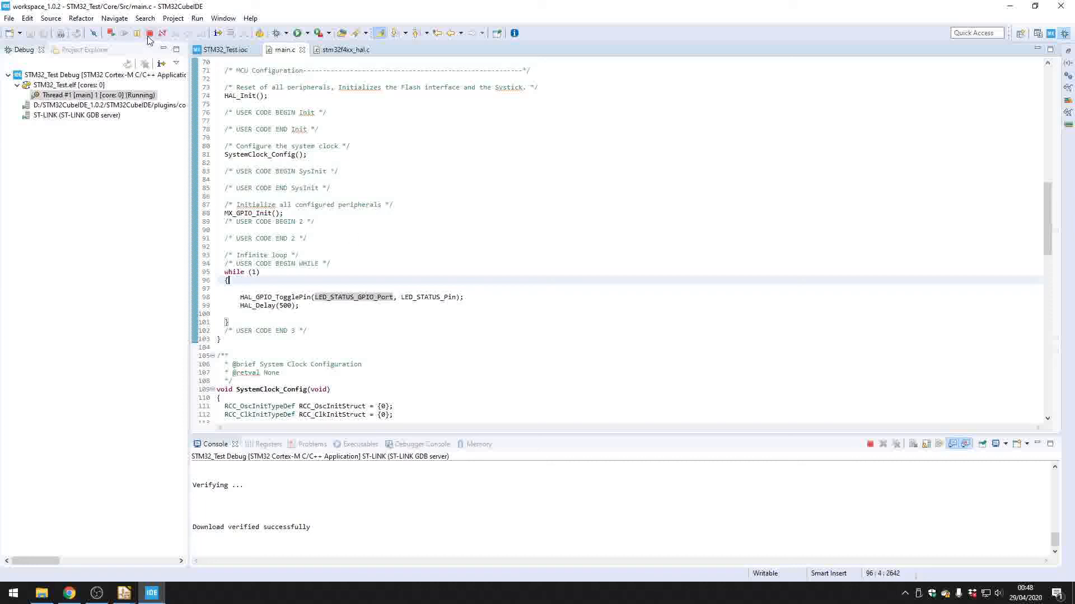
{"action": "mouse_move", "coordinate": [150, 33]}
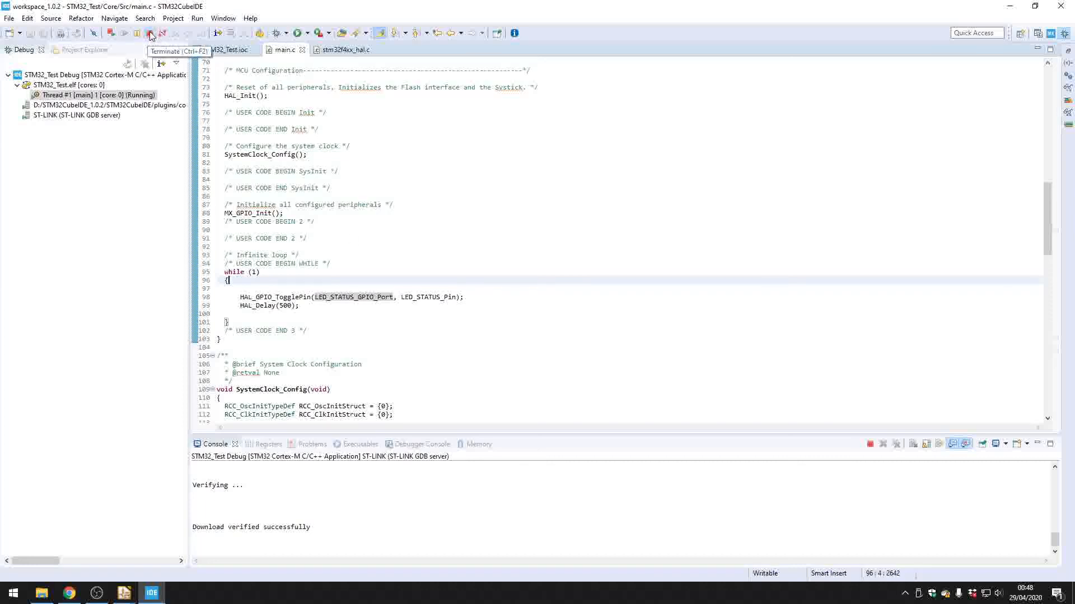